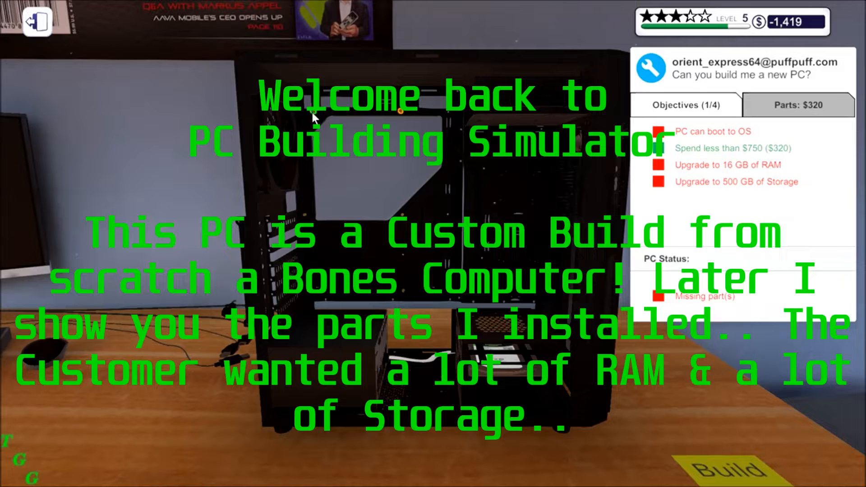
mouse_move(398, 119)
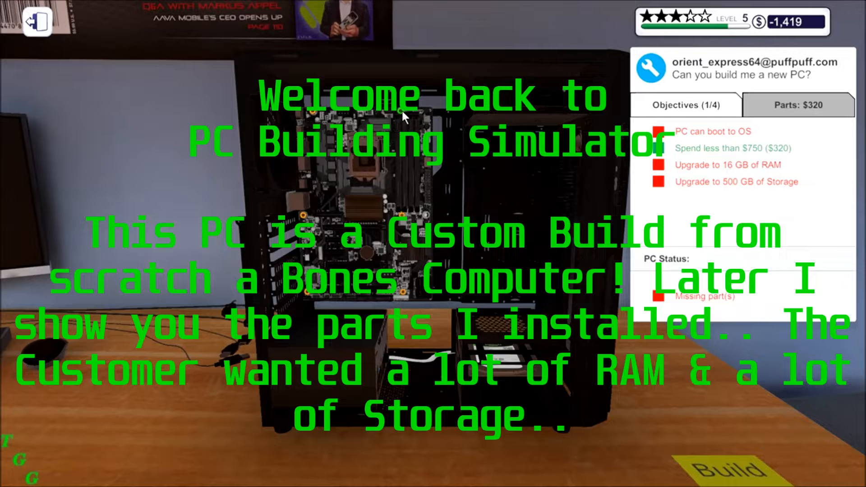
mouse_move(317, 119)
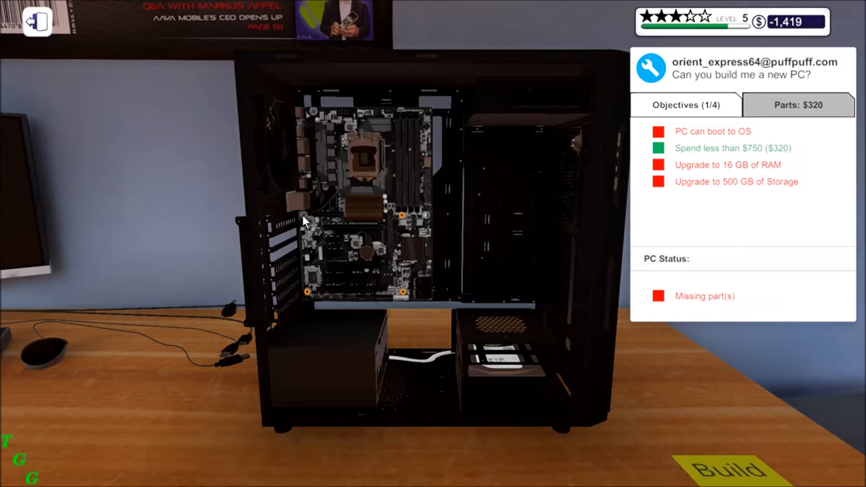
mouse_move(402, 218)
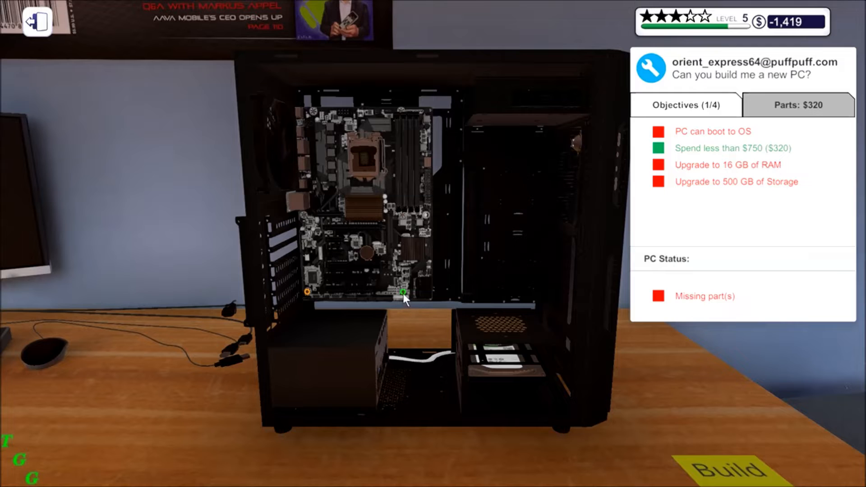
mouse_move(306, 301)
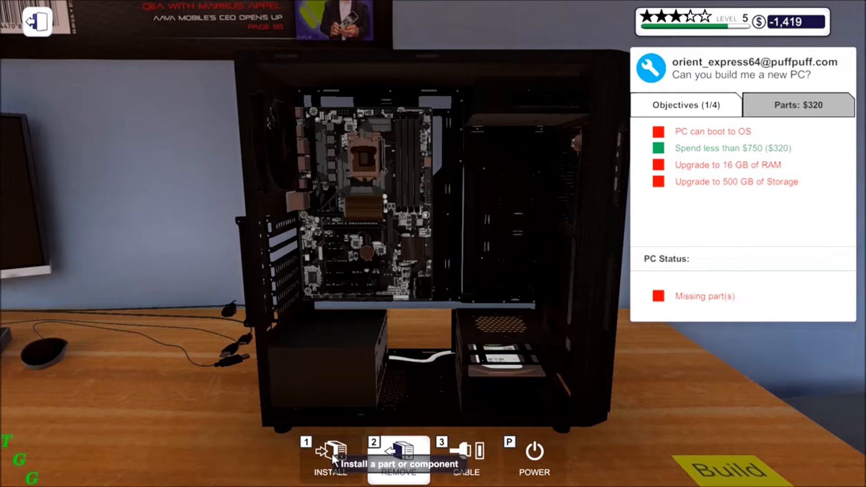
Pick the Intel Celeron G3930 from the processors list and open the CPU socket shield to seat it
click(328, 453)
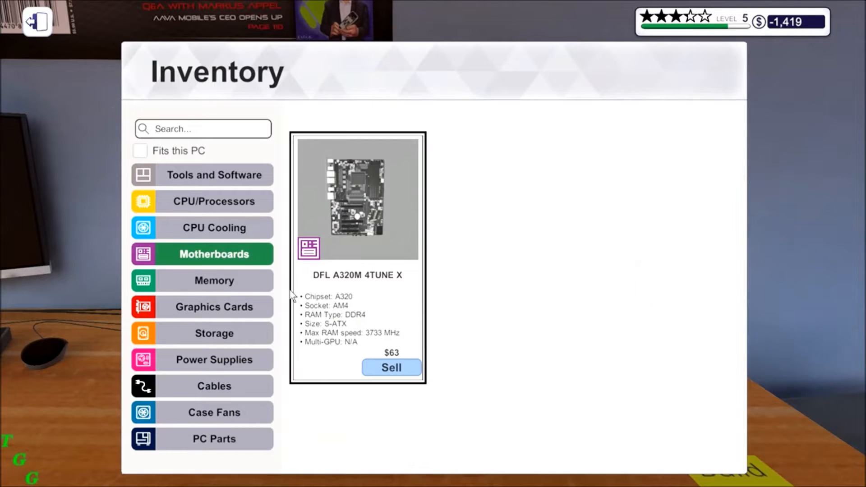
click(214, 201)
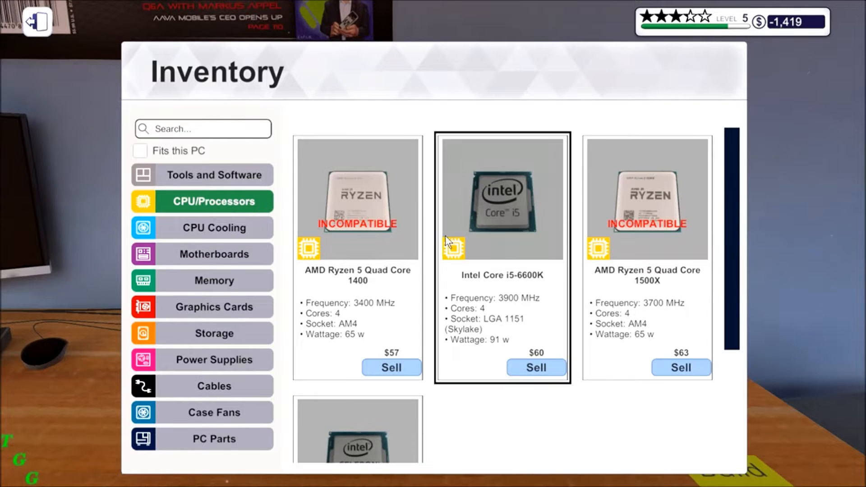
scroll(down, 3)
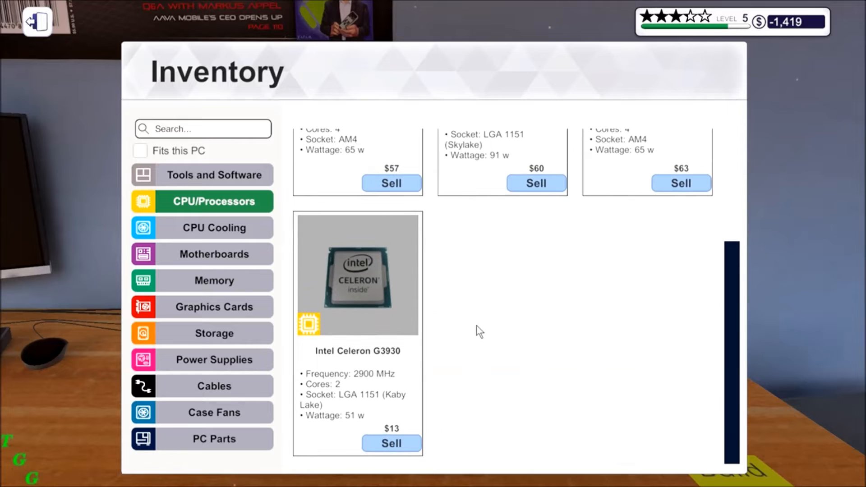
mouse_move(497, 338)
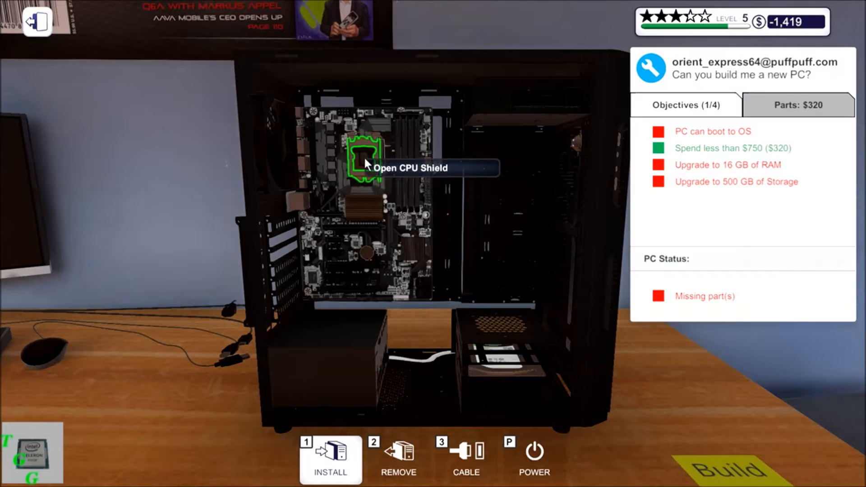
click(362, 161)
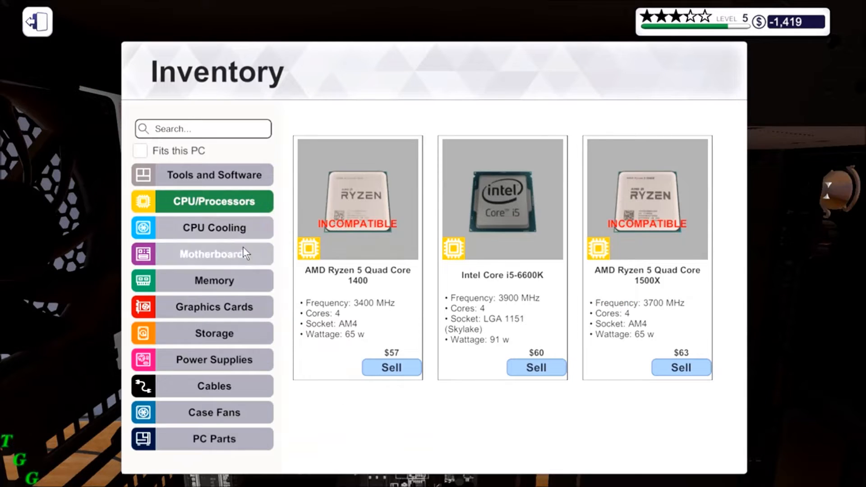
Pick the G.SKILL FORTIS 8 GB memory, open the slot clips and seat the stick
click(214, 281)
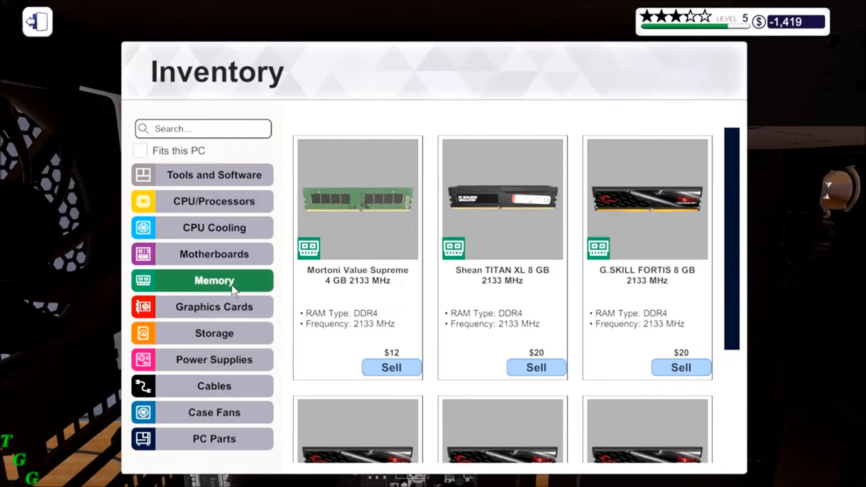
scroll(down, 3)
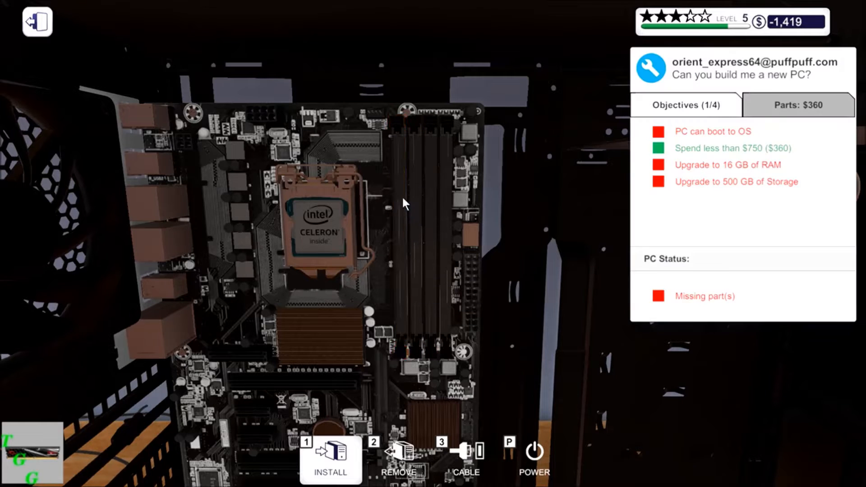
mouse_move(401, 124)
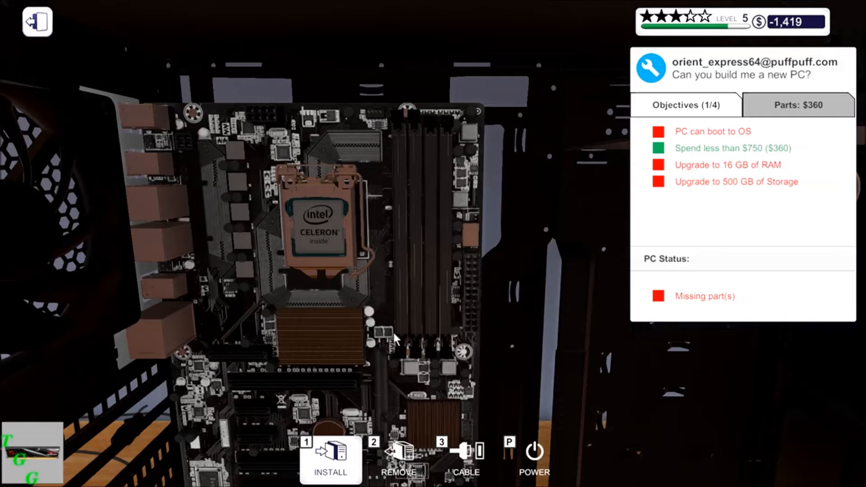
mouse_move(400, 346)
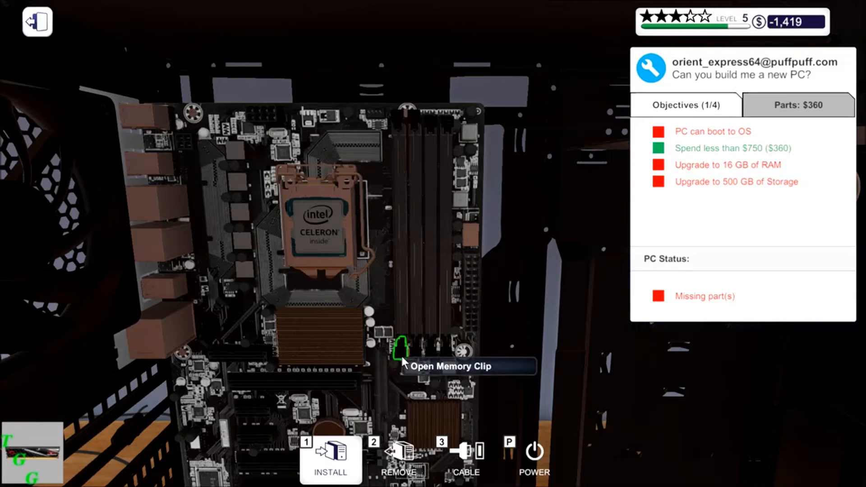
click(400, 347)
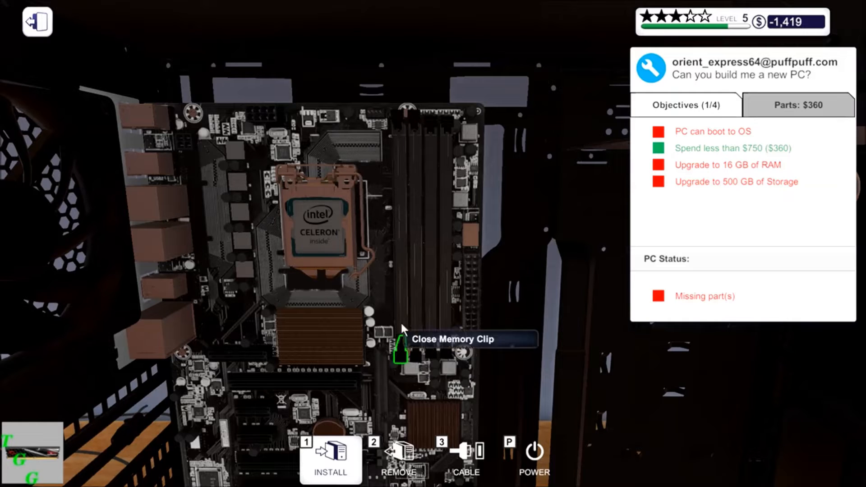
click(400, 351)
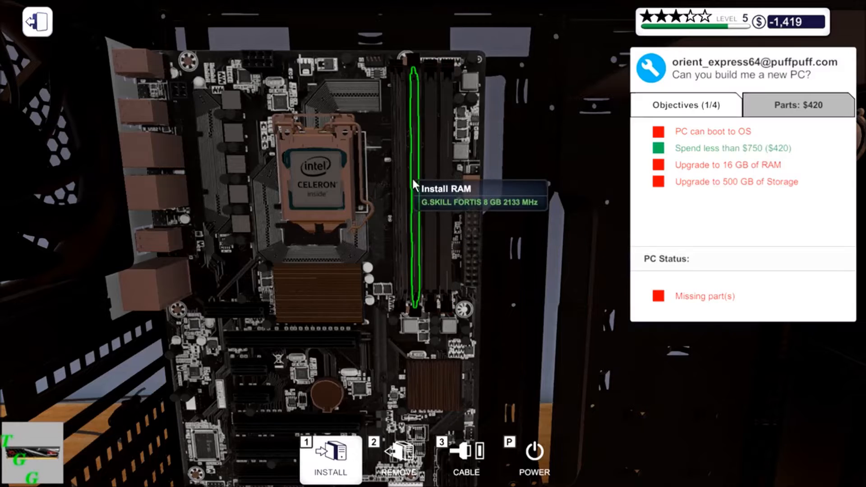
click(330, 459)
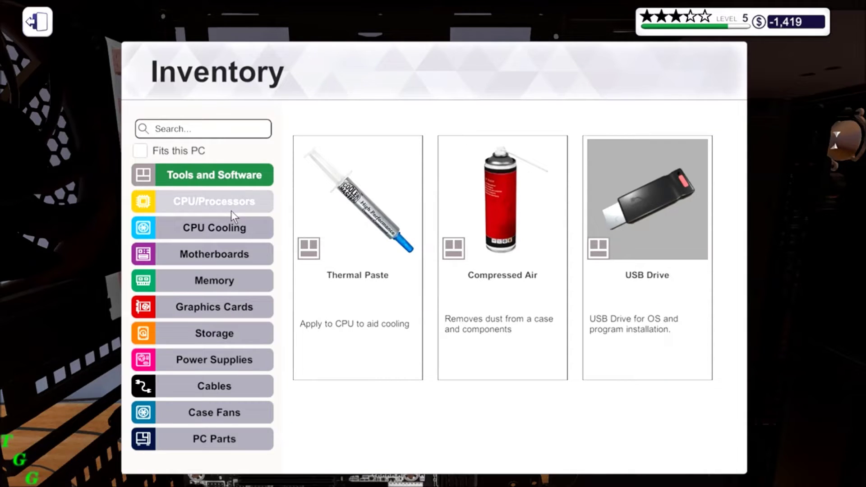
Apply thermal paste for the cooler and install the MSI Radeon R9 370 GAMING 4G graphics card
click(213, 227)
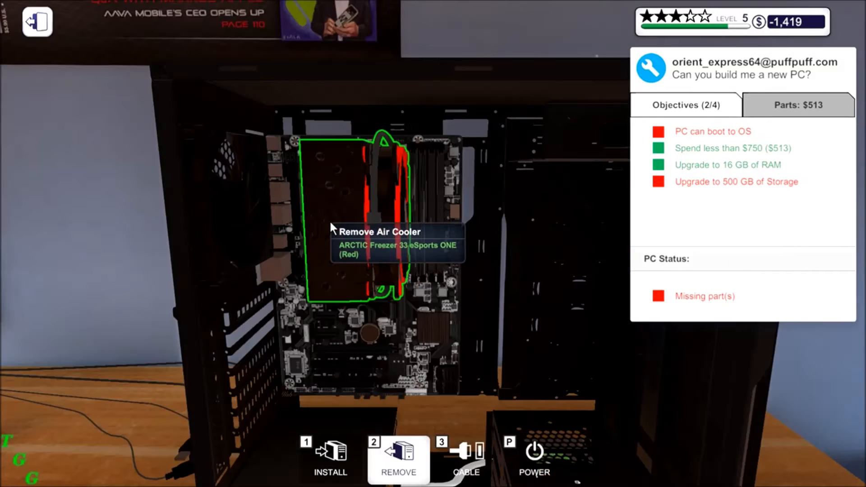
mouse_move(388, 158)
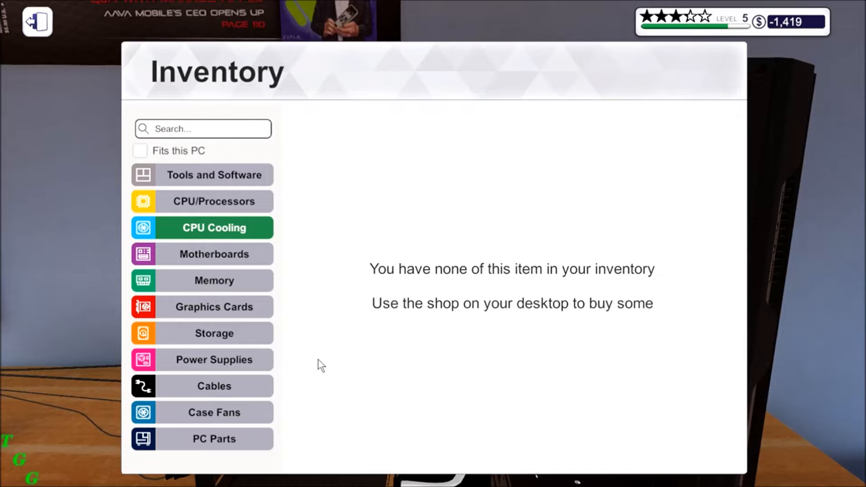
mouse_move(240, 307)
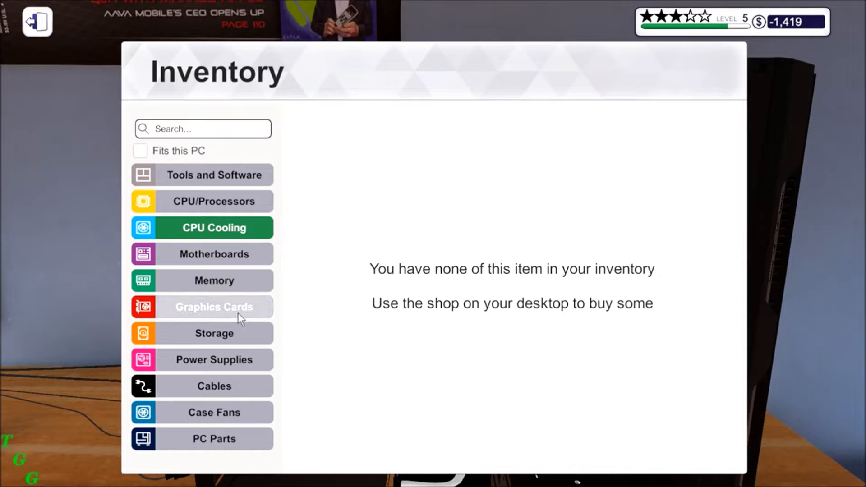
click(213, 306)
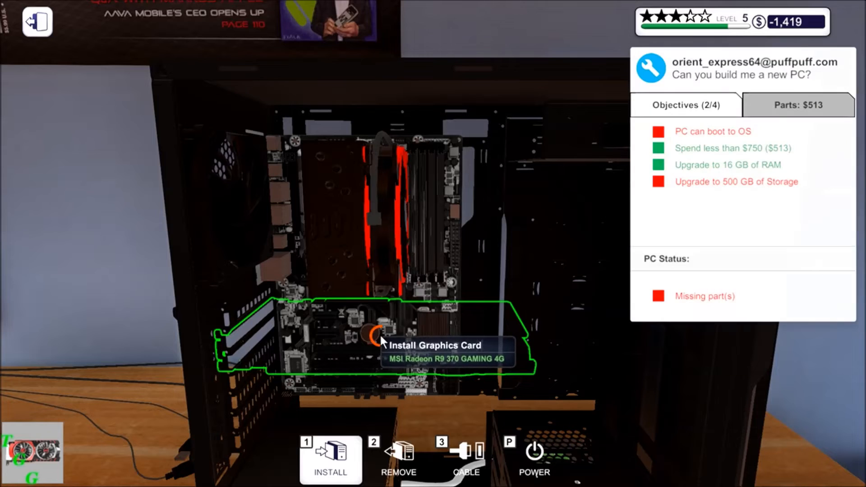
click(330, 459)
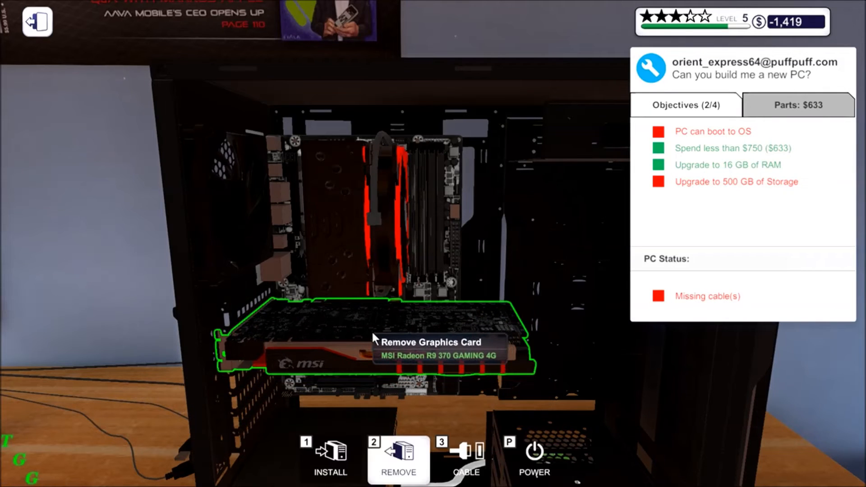
mouse_move(381, 320)
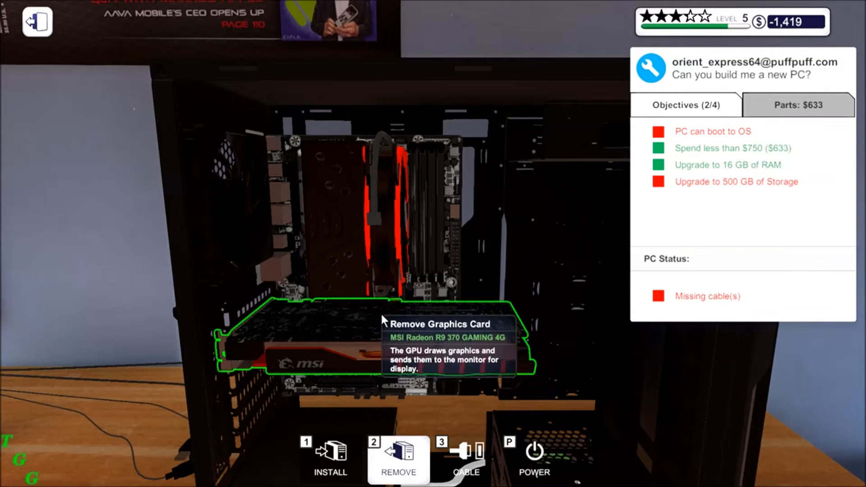
mouse_move(437, 328)
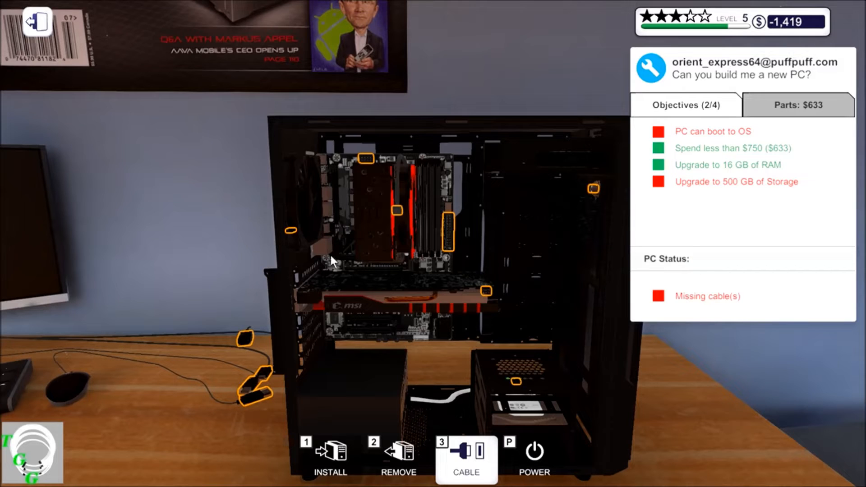
mouse_move(292, 239)
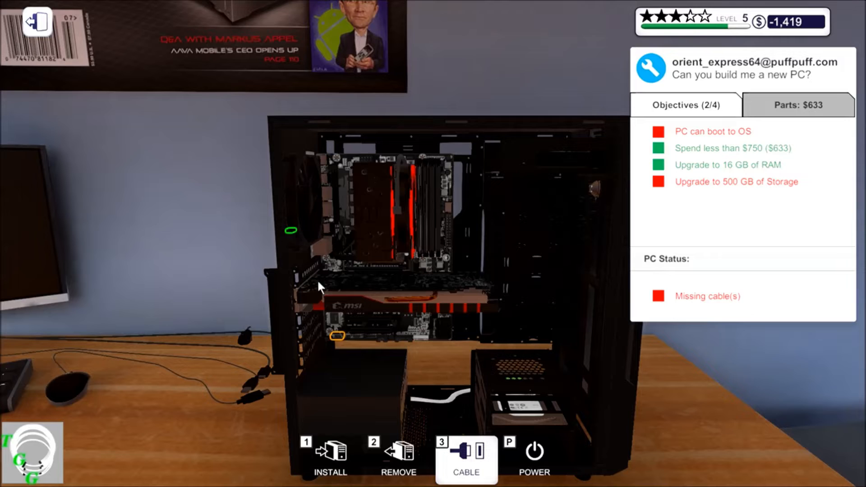
Attach the power cable to the hard drive so the storage objective is met
click(466, 450)
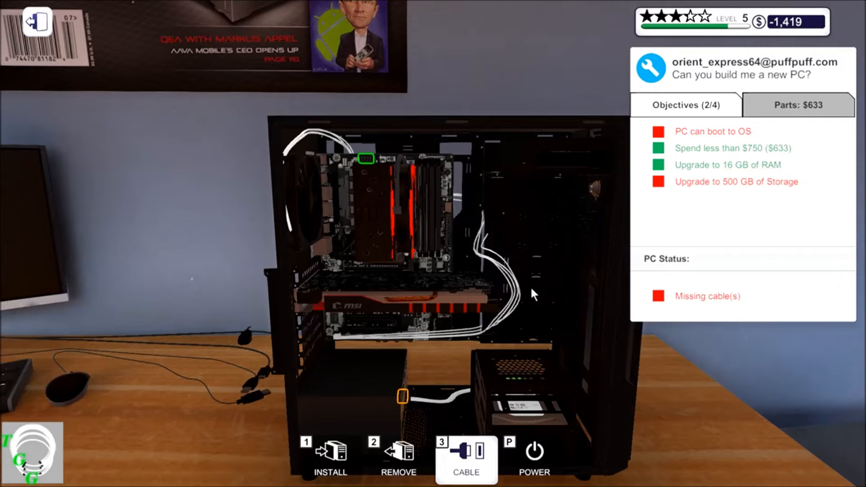
mouse_move(408, 404)
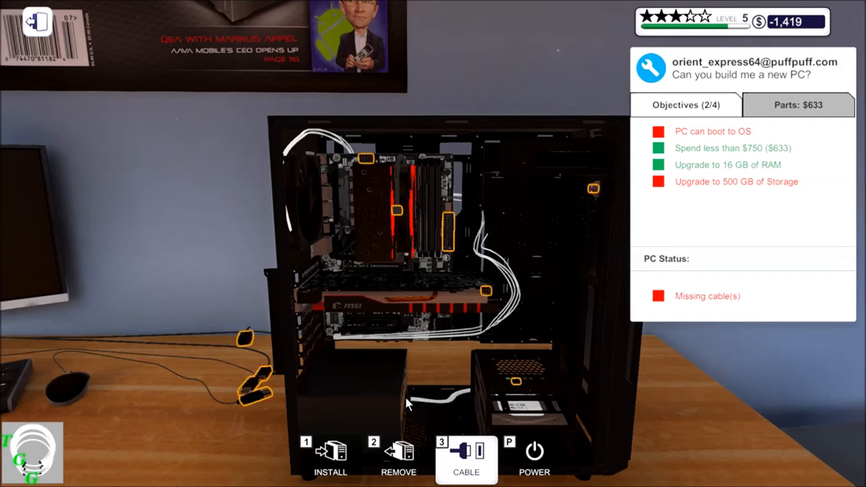
mouse_move(365, 164)
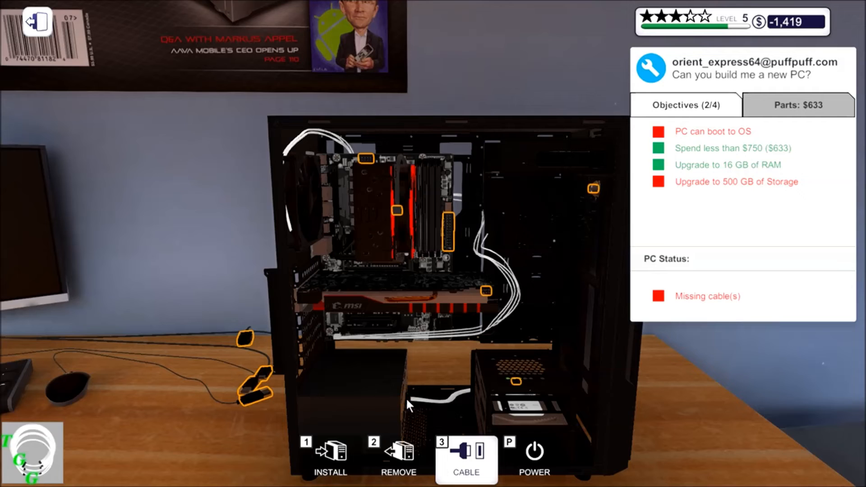
mouse_move(366, 168)
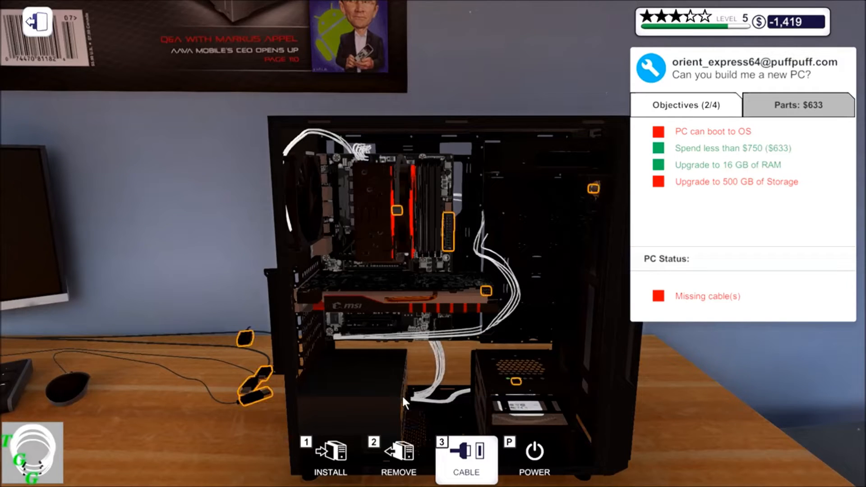
mouse_move(397, 213)
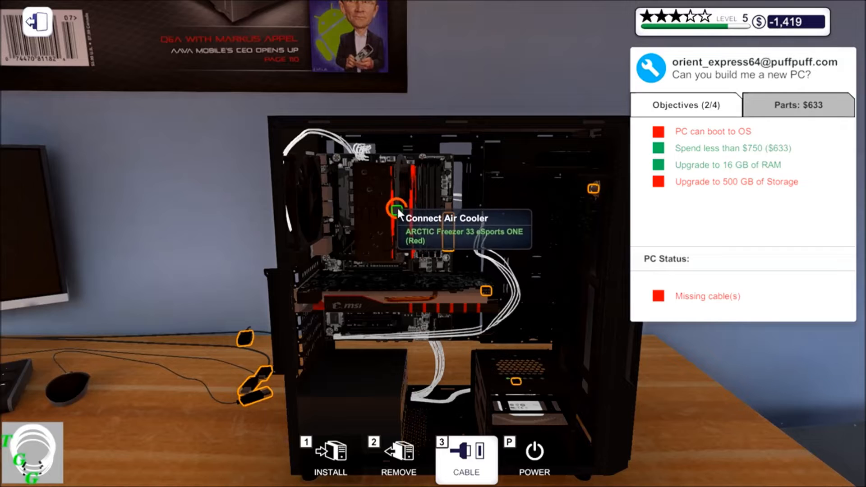
mouse_move(417, 163)
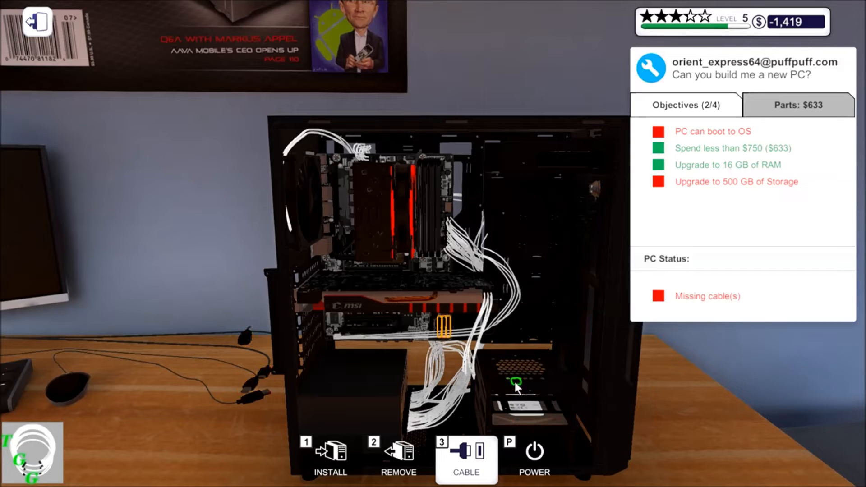
click(515, 383)
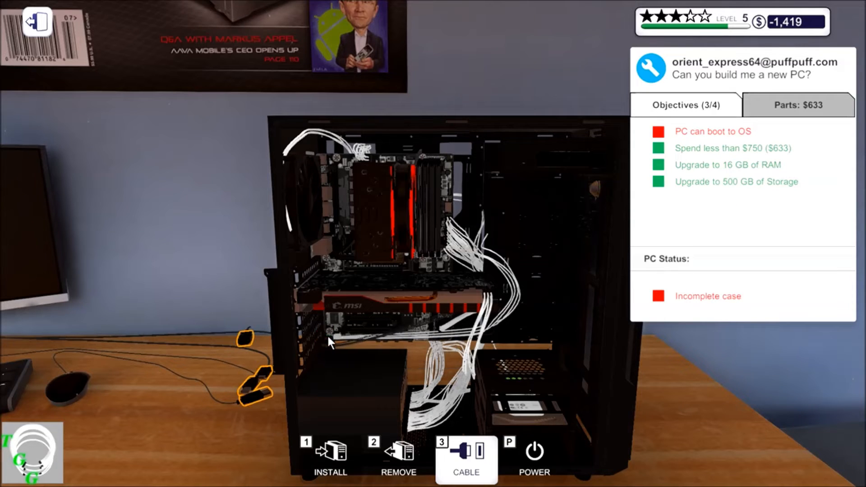
mouse_move(399, 357)
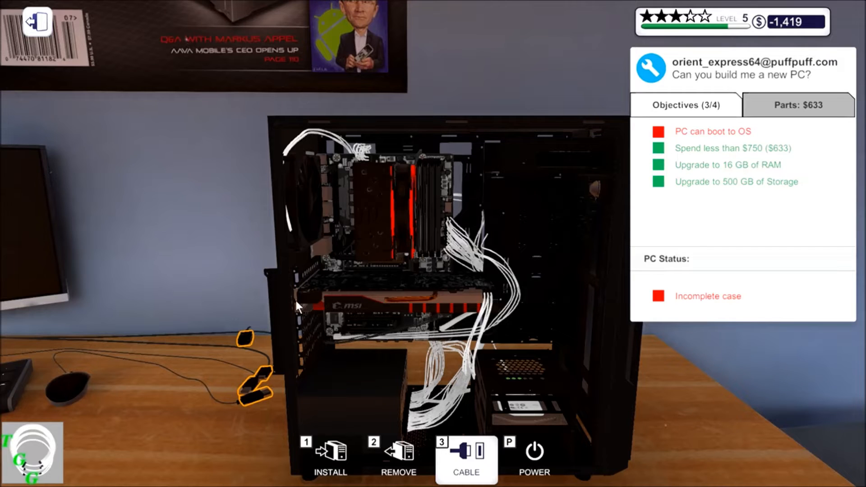
mouse_move(398, 453)
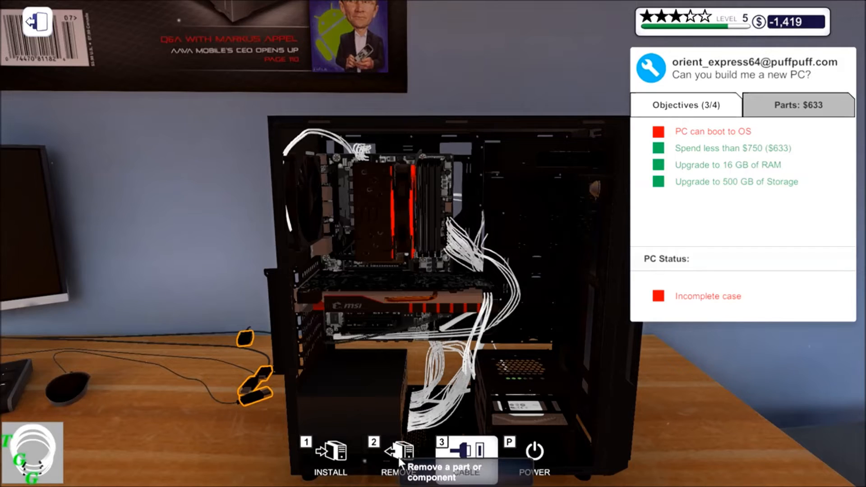
Leave the cabling view and browse Power Supplies, Cables and Case Fans in the inventory
click(398, 458)
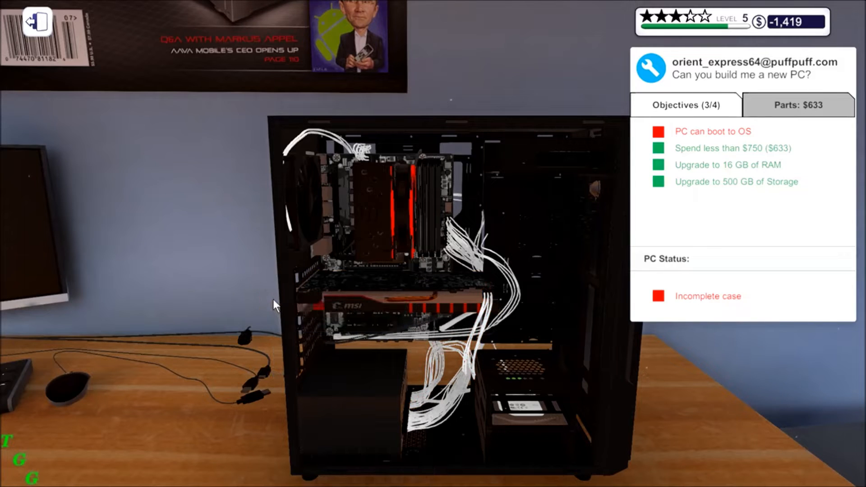
mouse_move(296, 387)
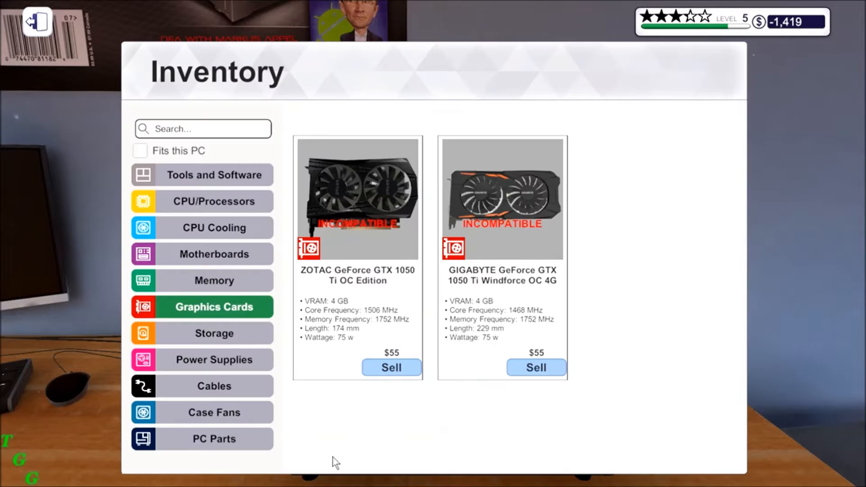
mouse_move(215, 333)
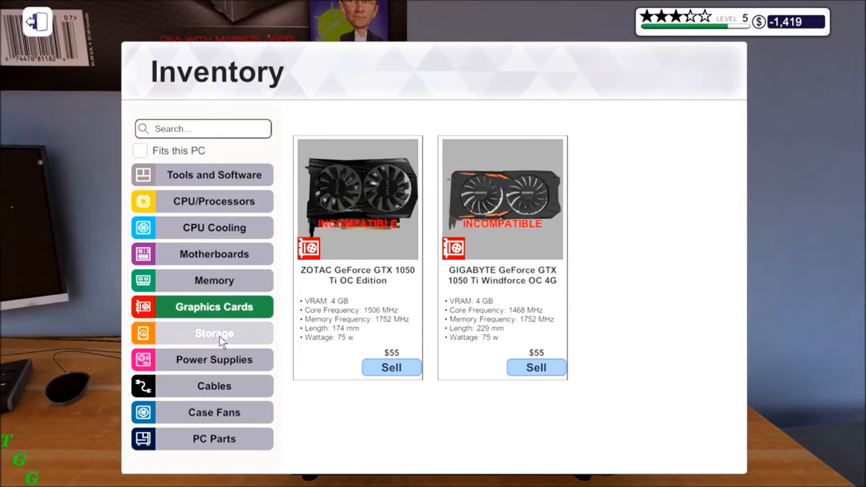
click(214, 360)
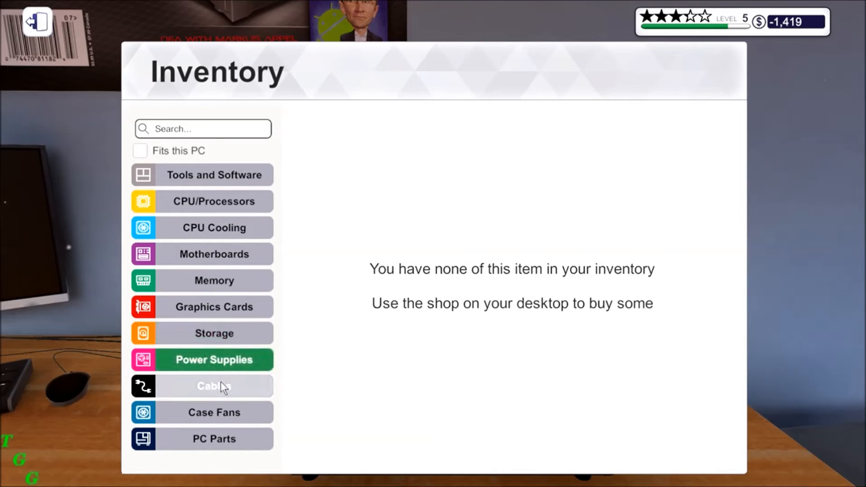
click(214, 385)
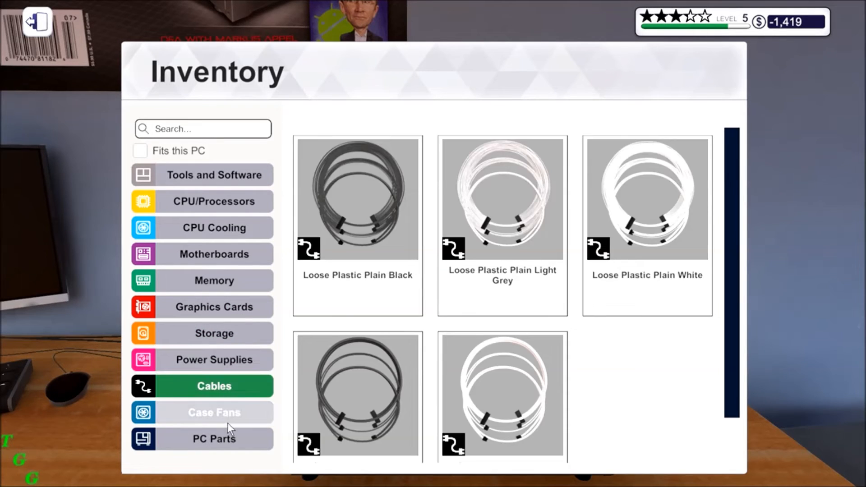
click(213, 412)
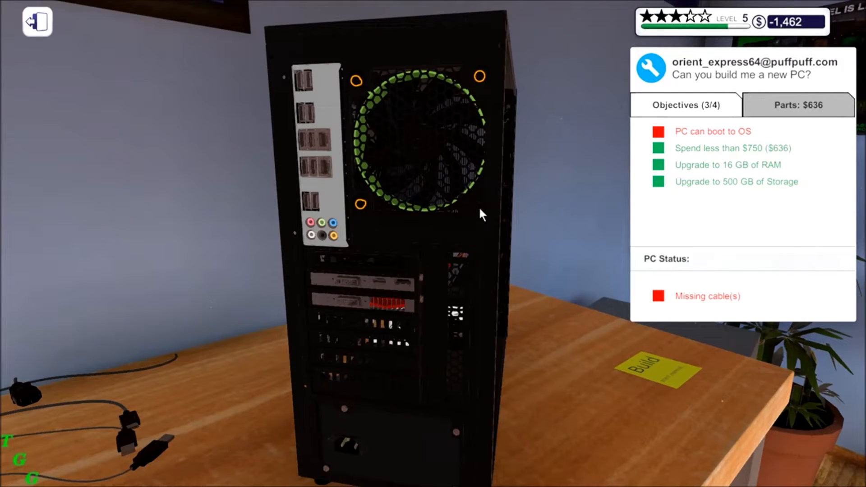
mouse_move(365, 213)
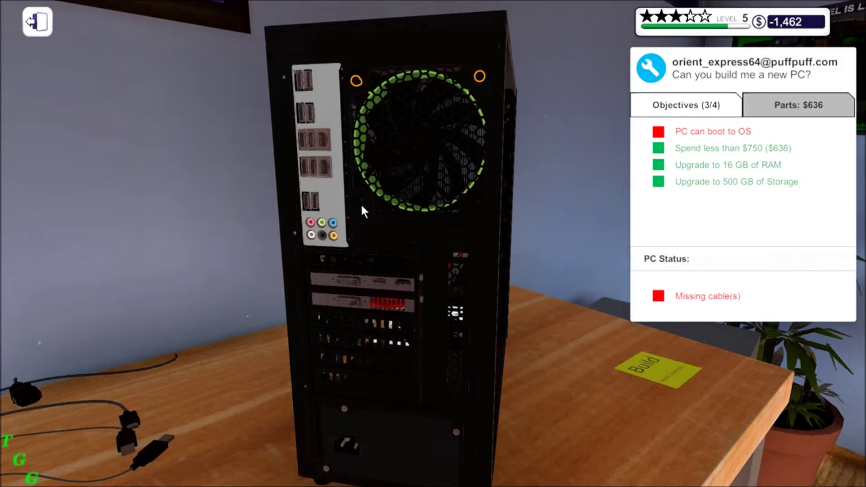
mouse_move(358, 91)
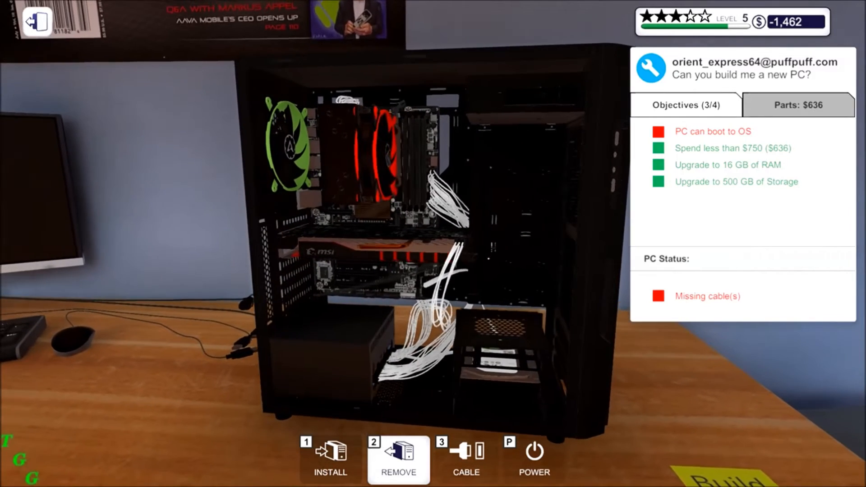
mouse_move(437, 404)
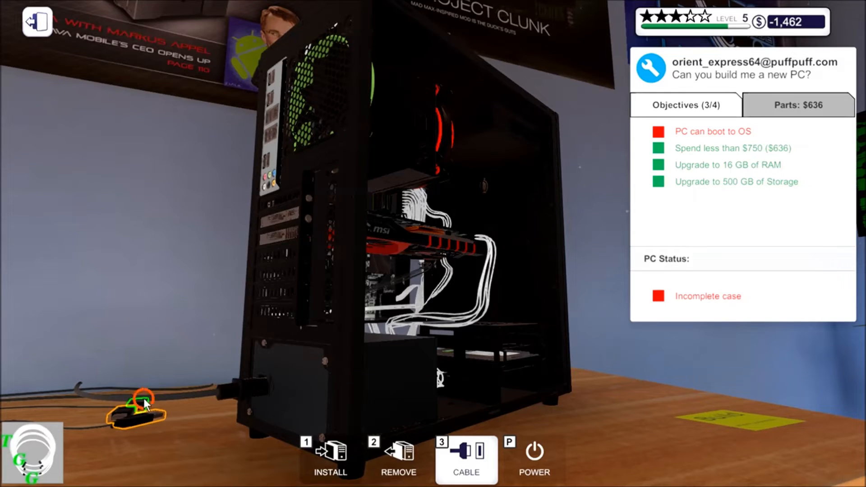
mouse_move(292, 221)
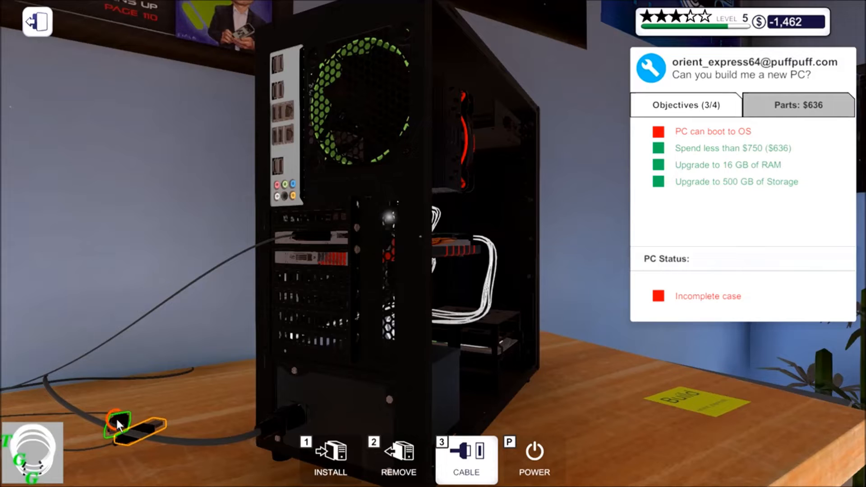
mouse_move(279, 116)
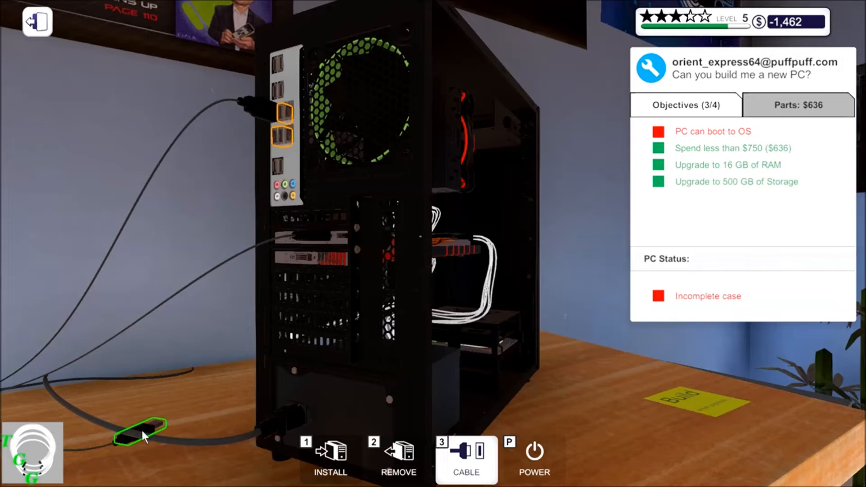
mouse_move(289, 127)
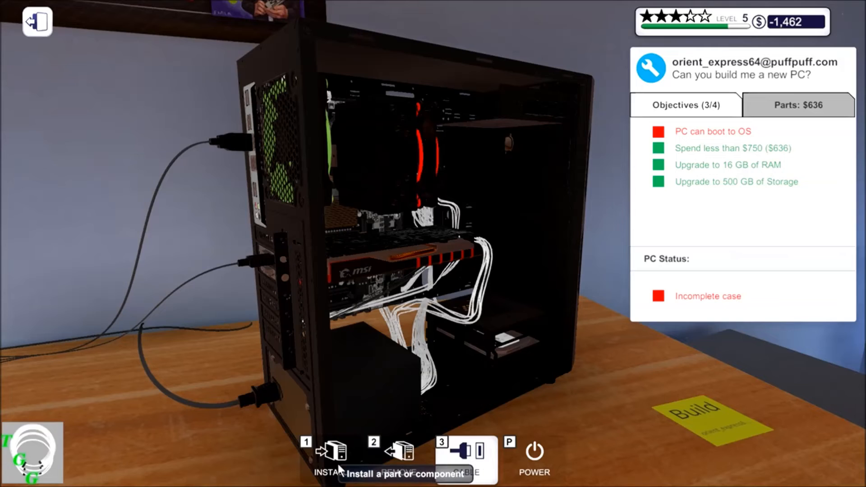
Turn to the monitor and start using the computer to reach the BIOS system page
click(330, 456)
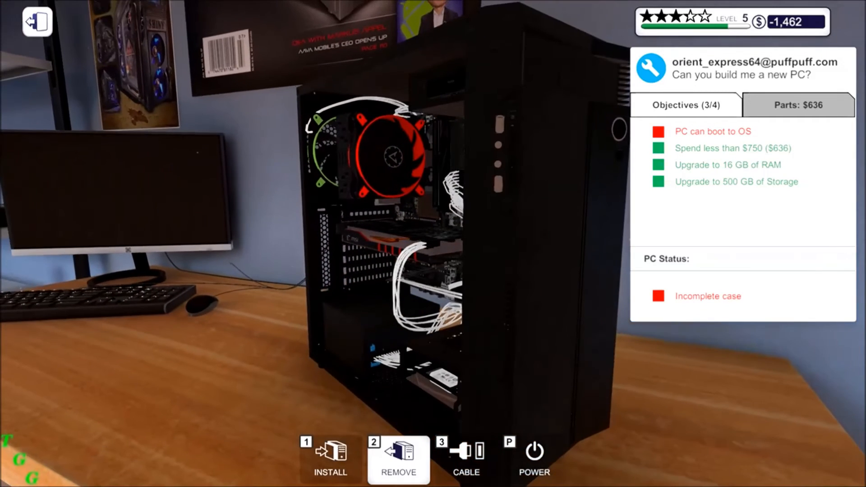
mouse_move(161, 214)
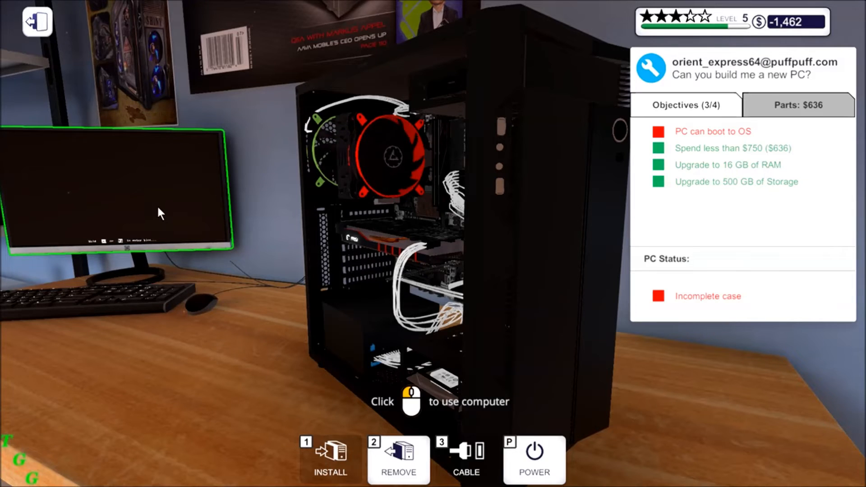
click(432, 401)
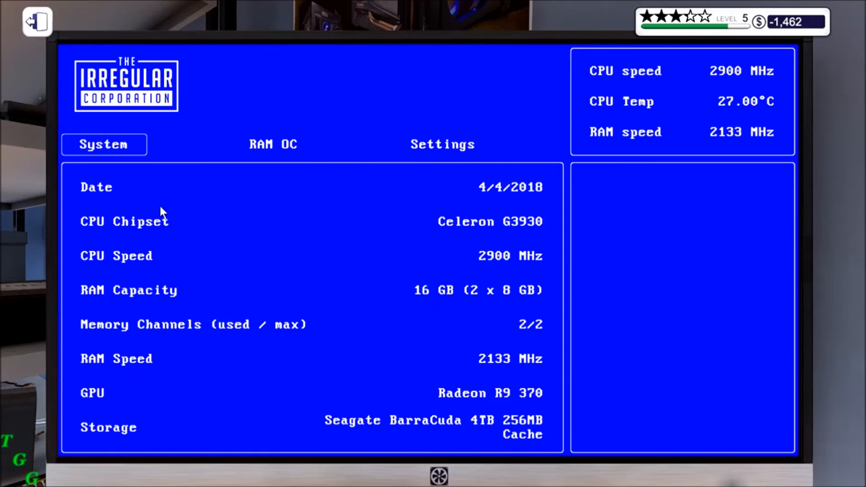
mouse_move(230, 205)
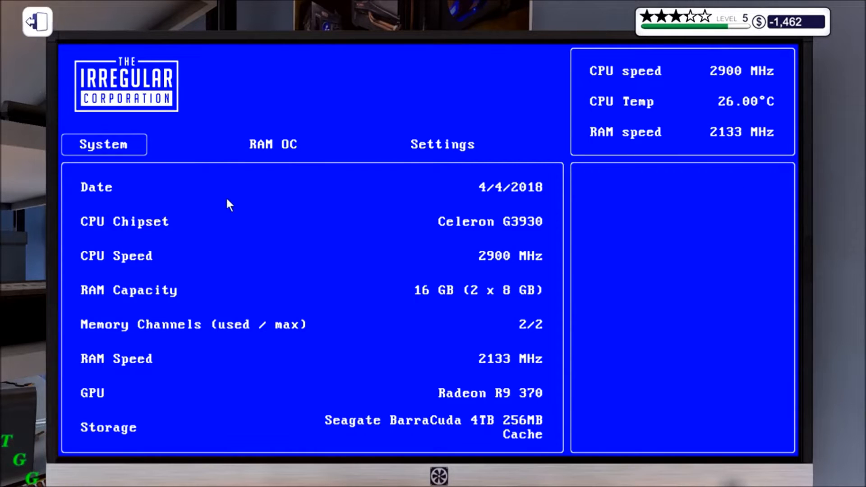
mouse_move(235, 218)
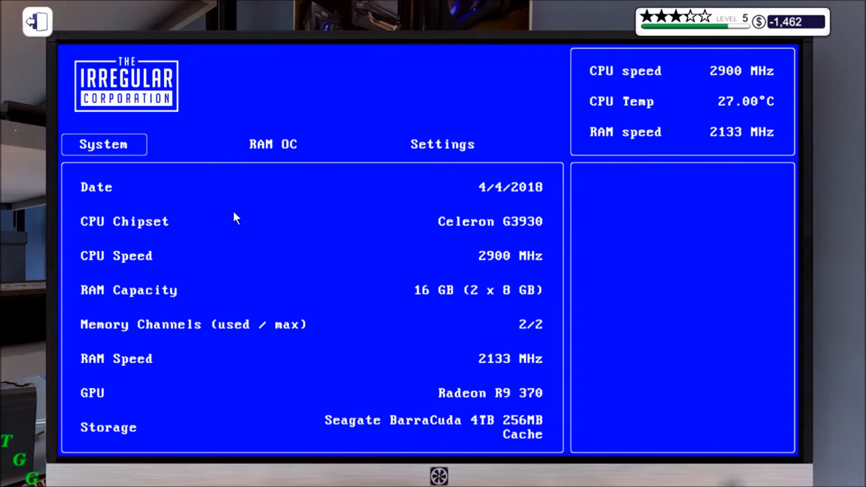
mouse_move(246, 210)
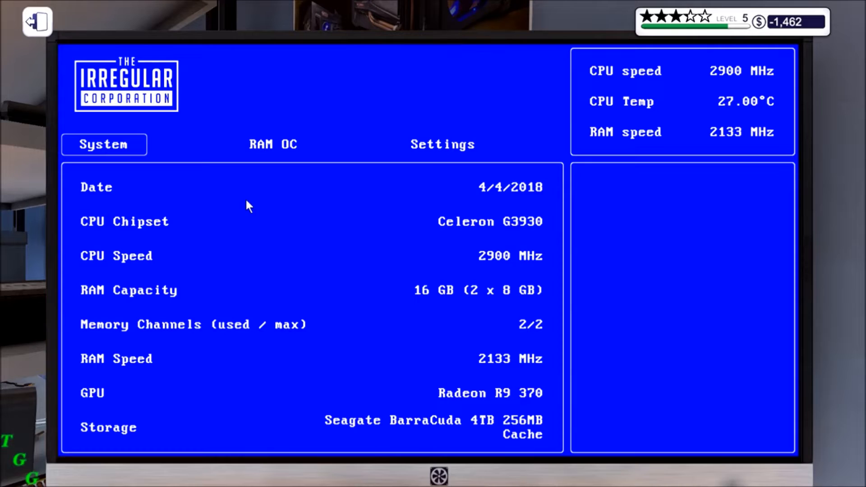
mouse_move(283, 303)
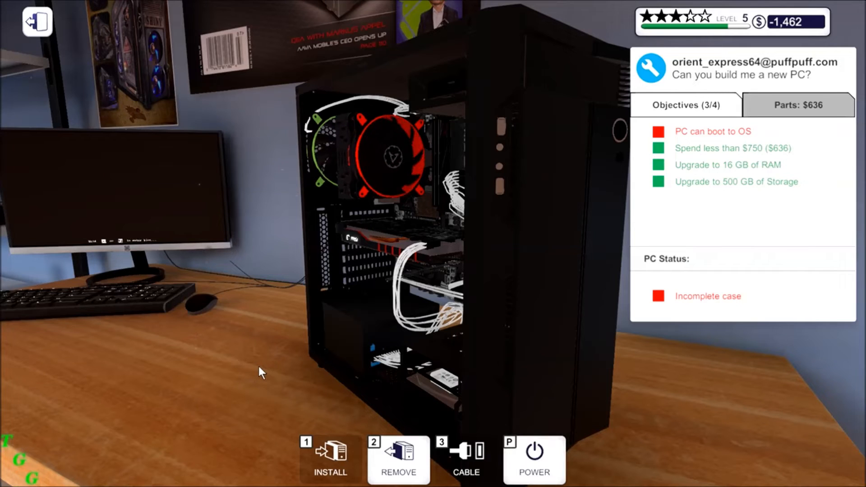
mouse_move(229, 309)
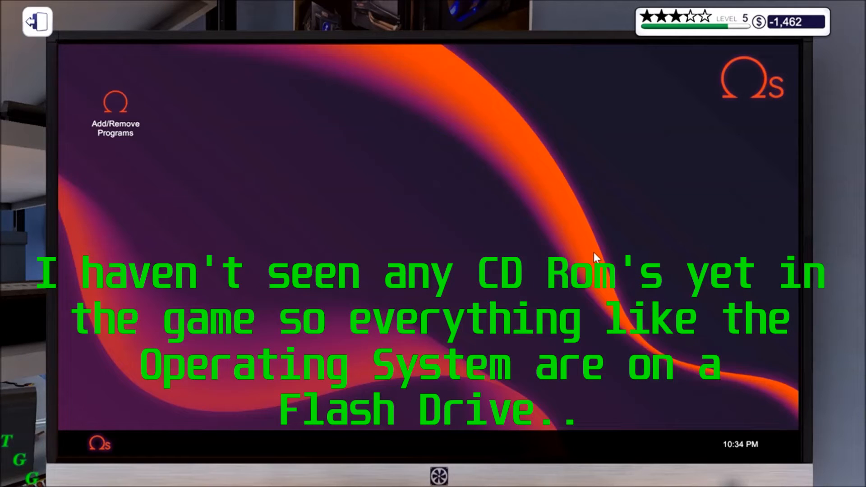
mouse_move(117, 140)
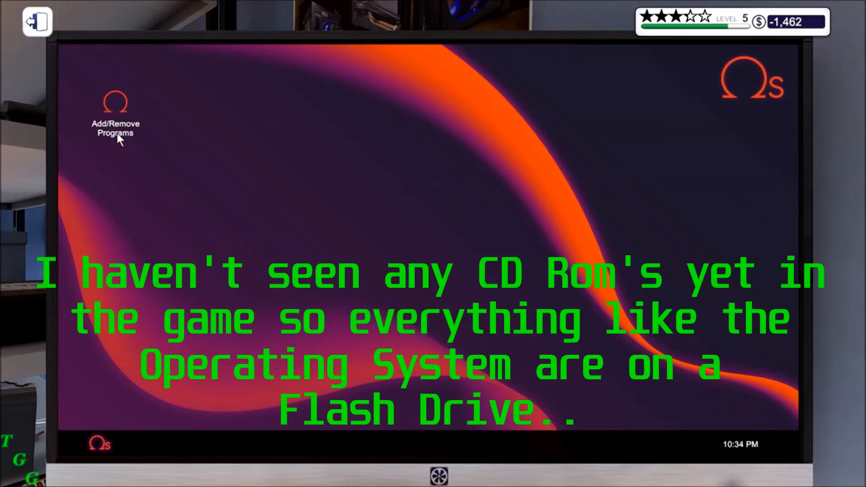
Launch Add/Remove Programs from the Omega OS desktop
double_click(115, 110)
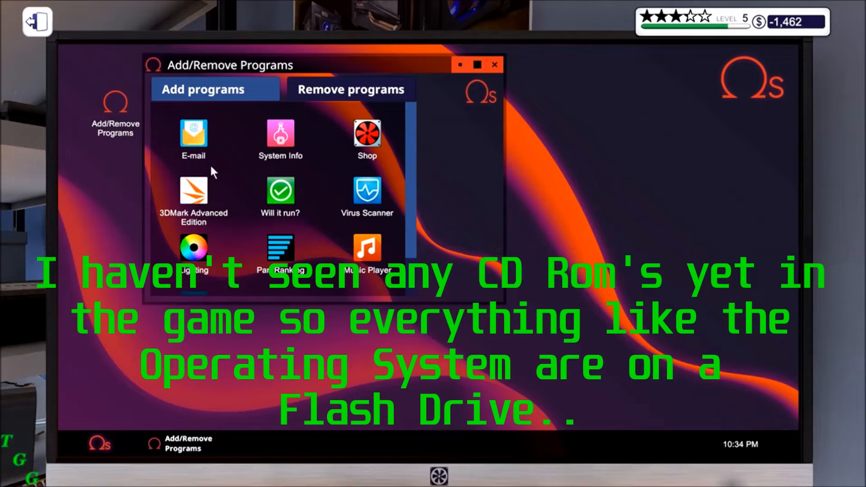
Install System Info, Virus Scanner and 3DMark Advanced Edition from Add/Remove Programs
click(279, 135)
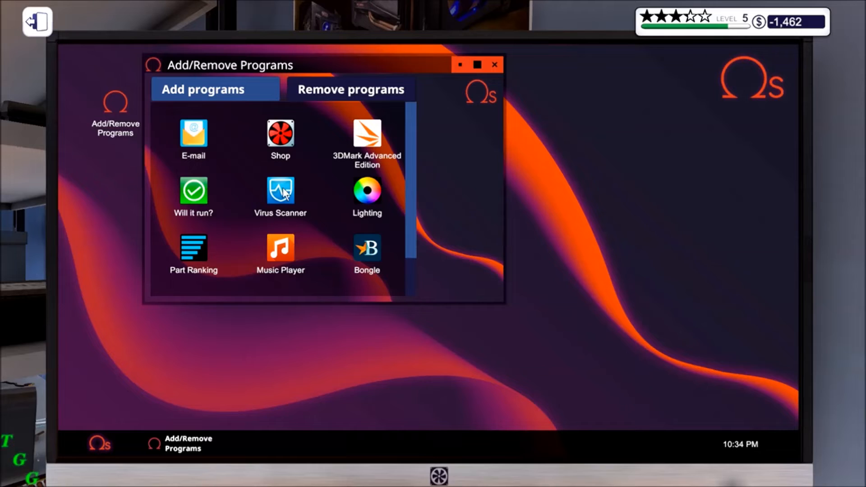
click(280, 190)
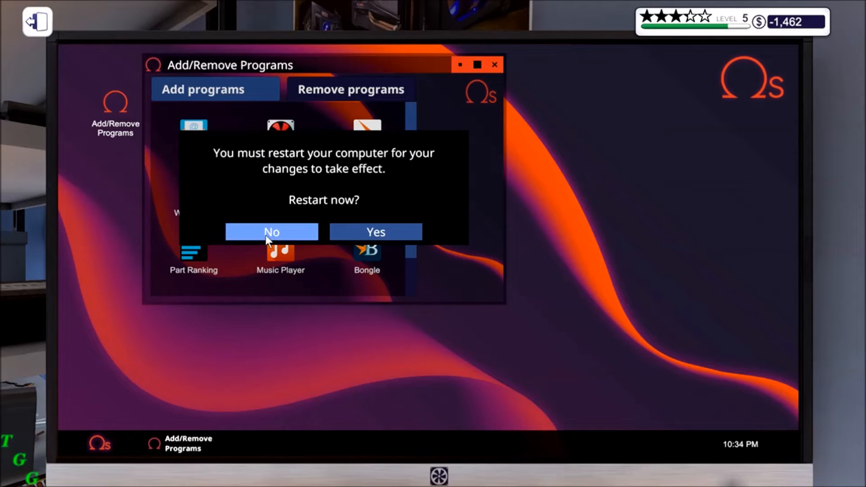
click(271, 232)
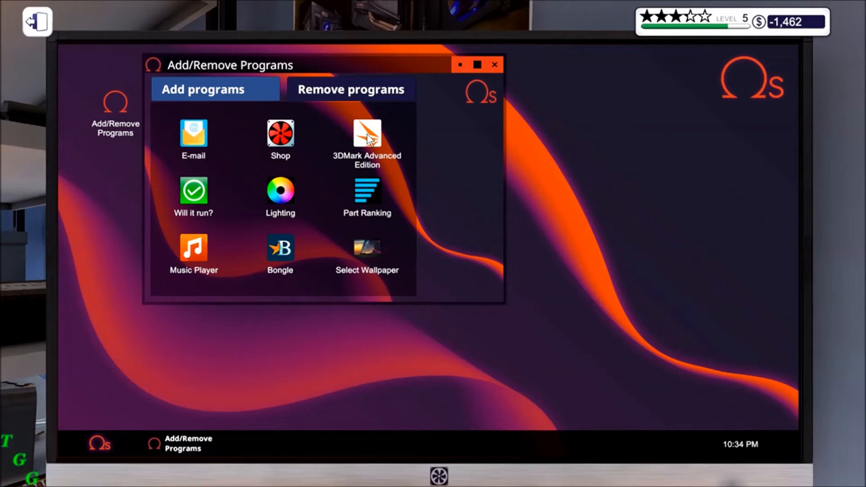
click(367, 134)
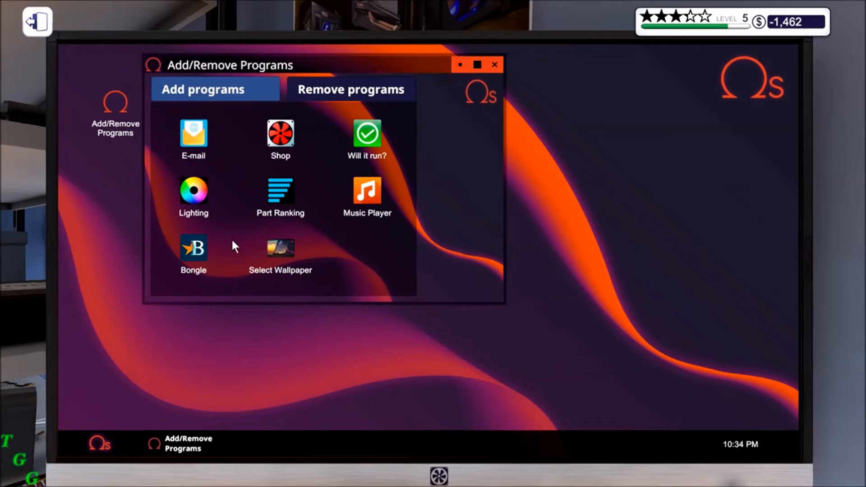
mouse_move(232, 239)
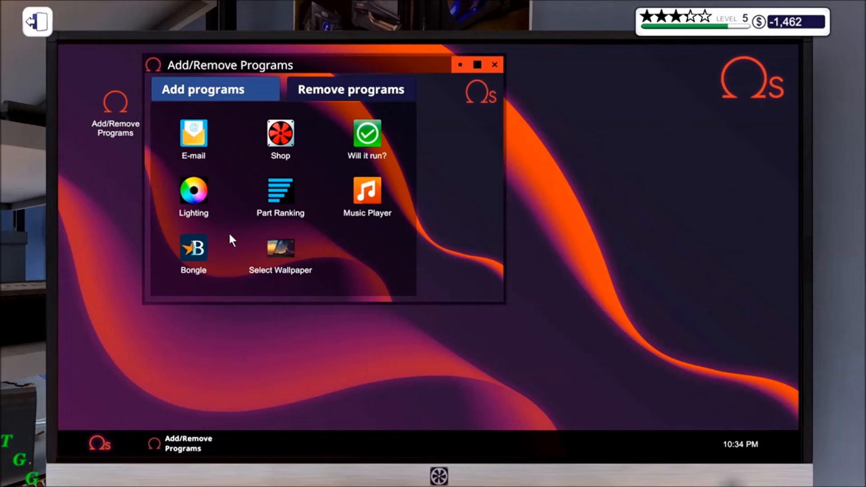
mouse_move(247, 233)
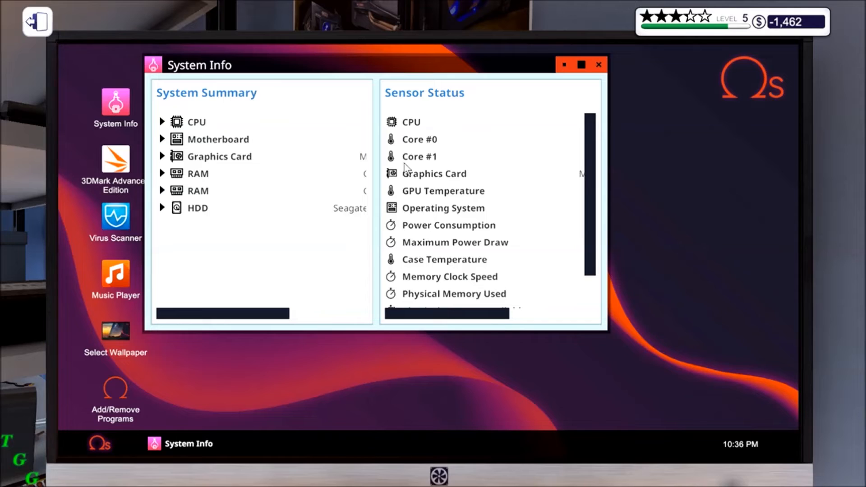
Maximize System Info and review the CPU and motherboard specifications, then collapse them
click(581, 65)
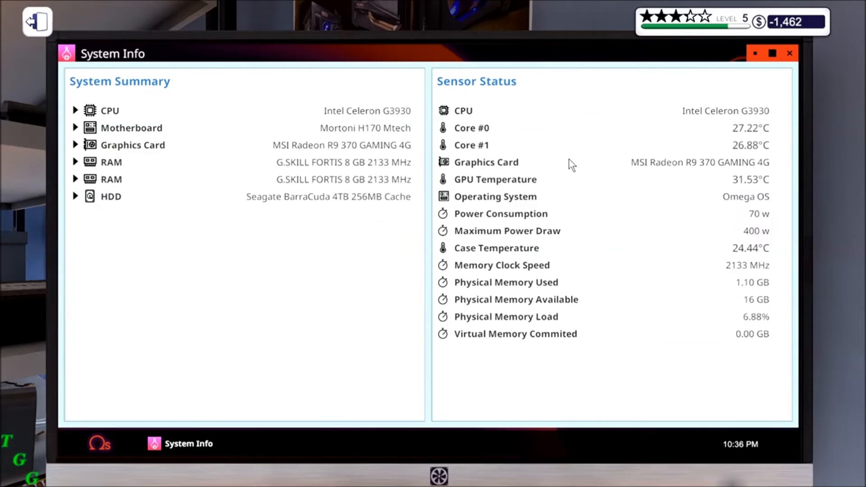
mouse_move(262, 258)
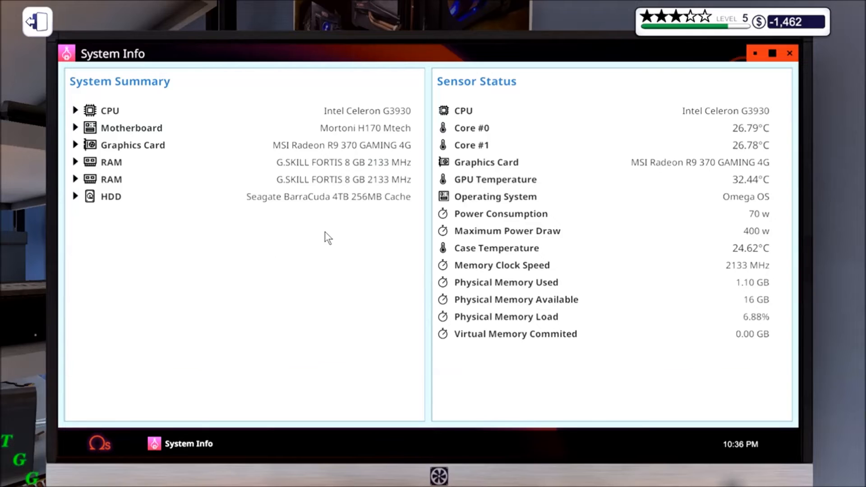
mouse_move(319, 231)
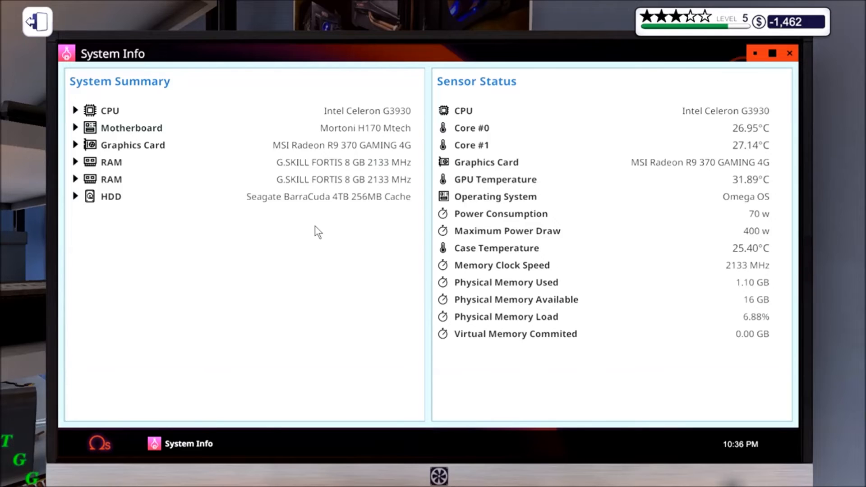
mouse_move(244, 218)
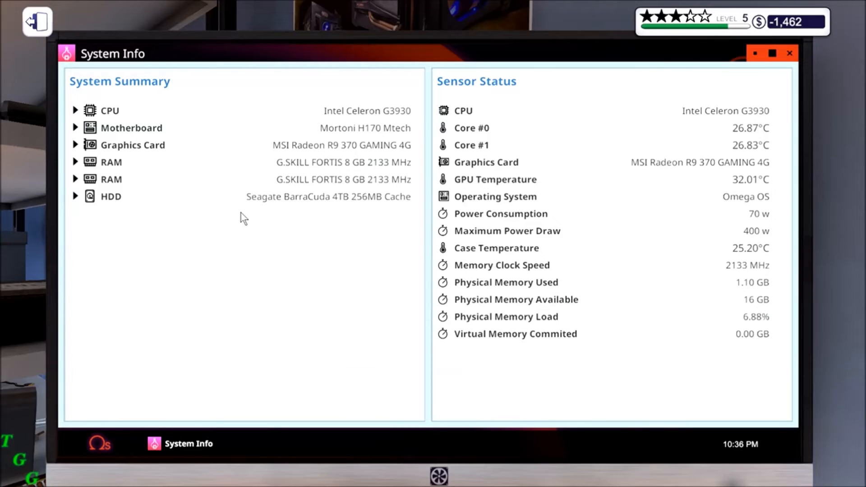
click(76, 110)
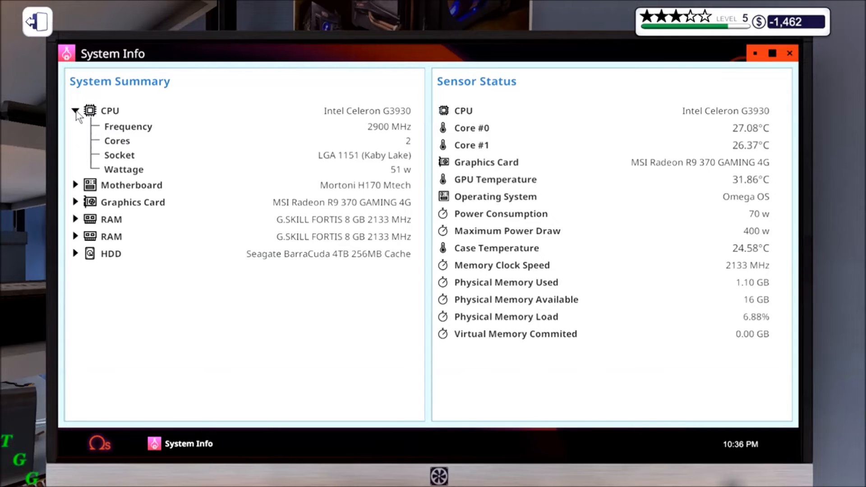
click(75, 185)
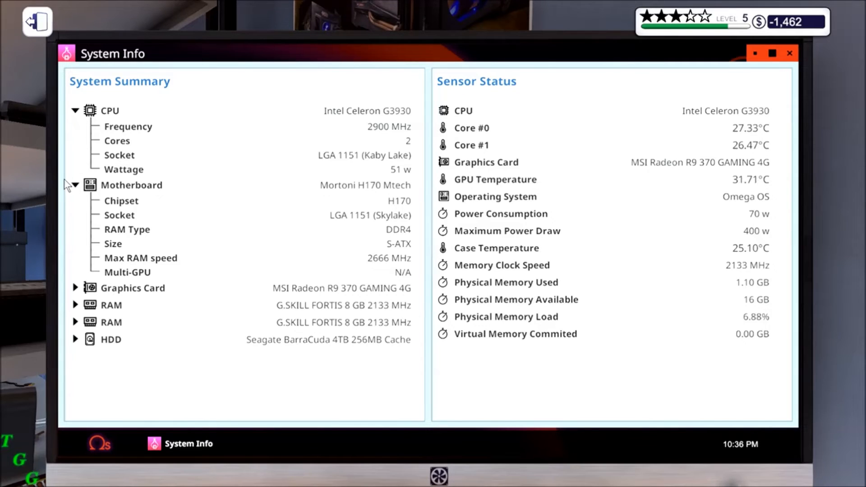
mouse_move(78, 195)
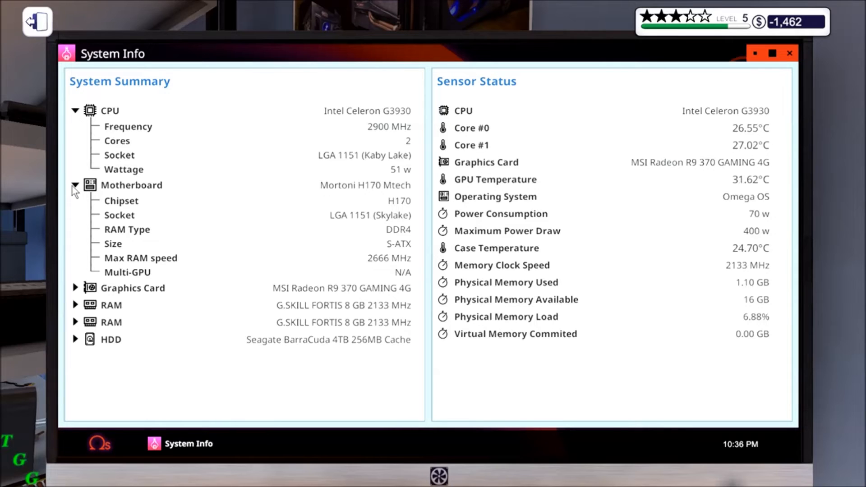
click(75, 184)
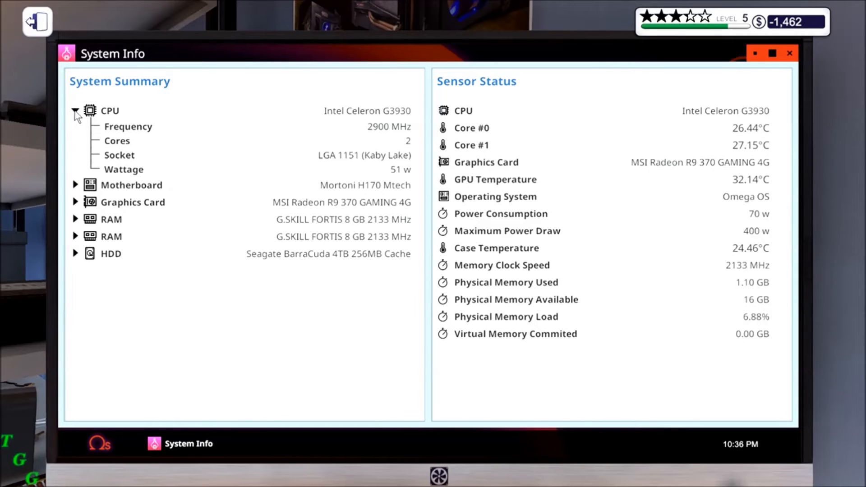
click(75, 111)
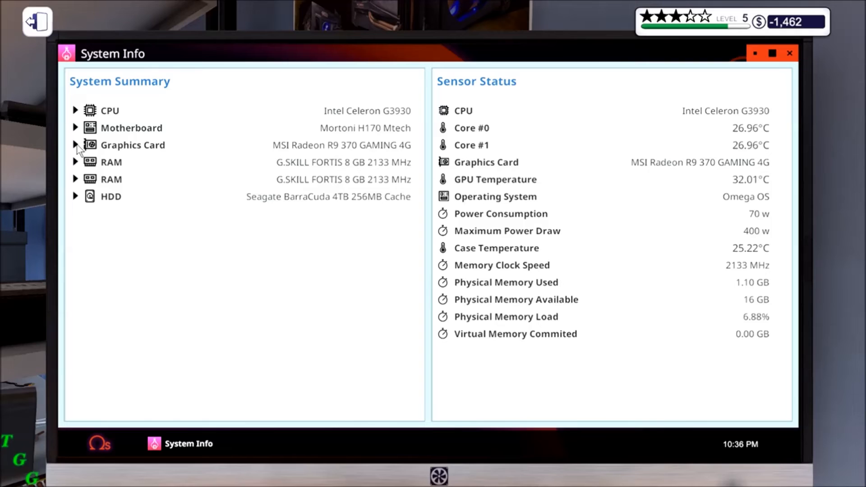
Review the graphics card, then expand both 8 GB RAM modules and the 4000 GB hard drive entries
click(76, 144)
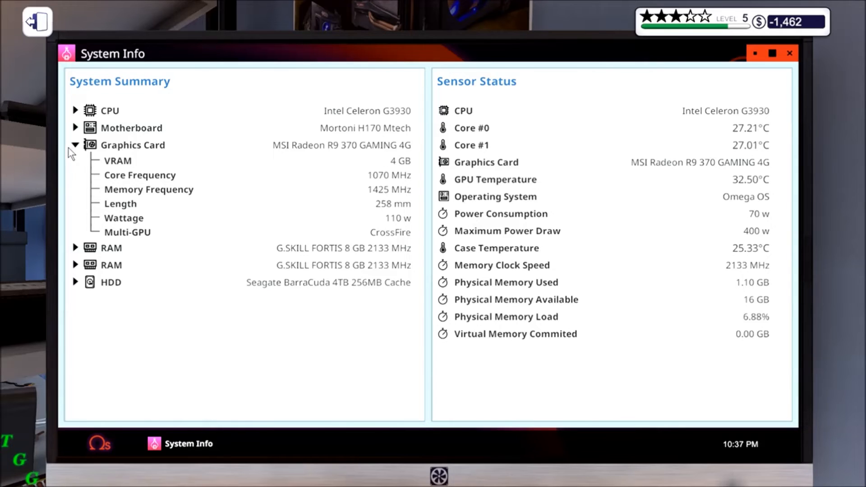
click(76, 145)
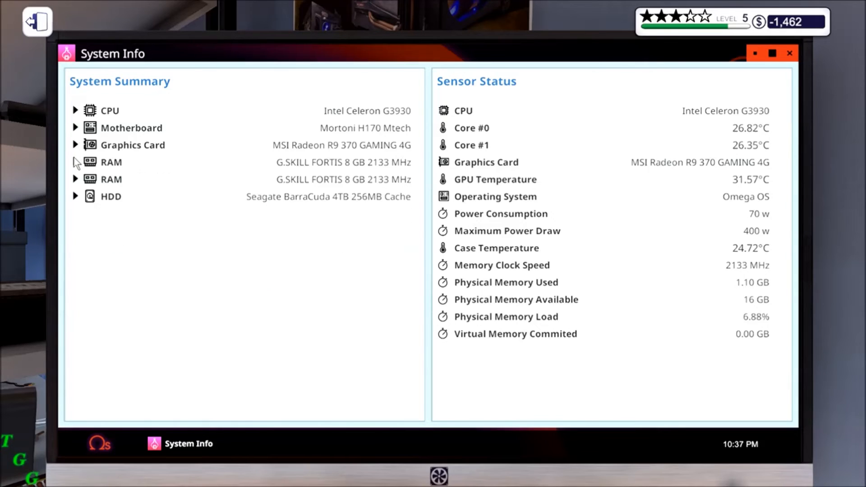
click(76, 162)
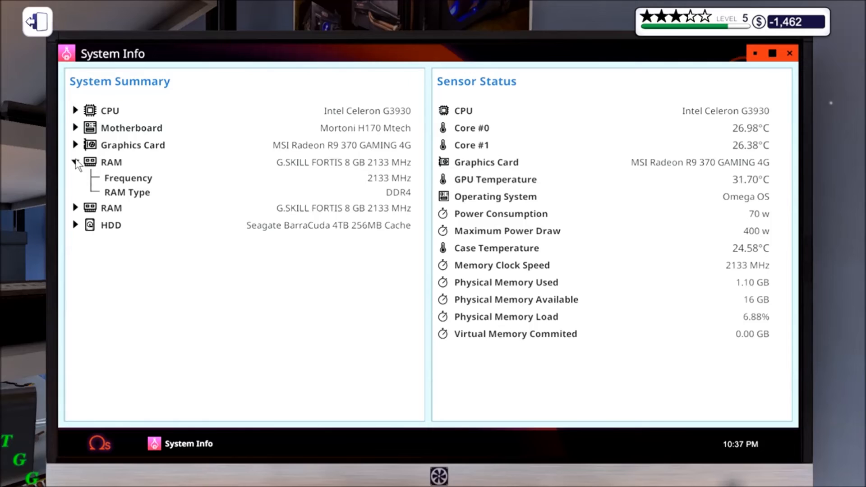
click(75, 208)
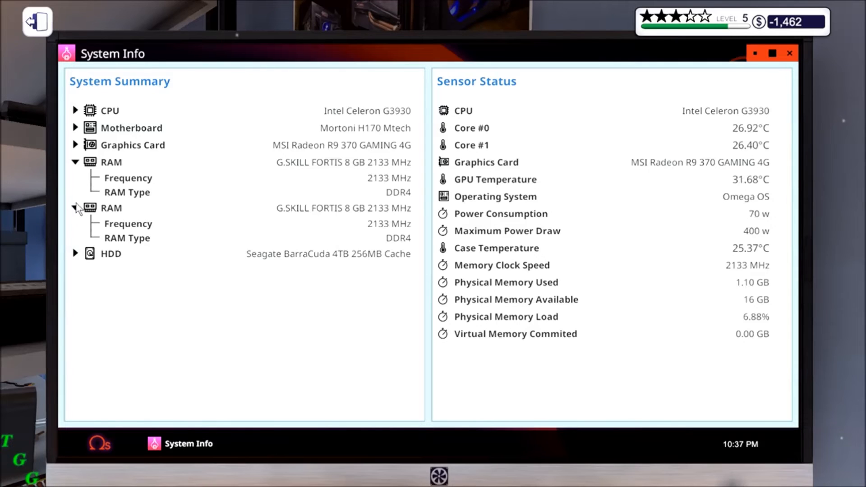
click(75, 254)
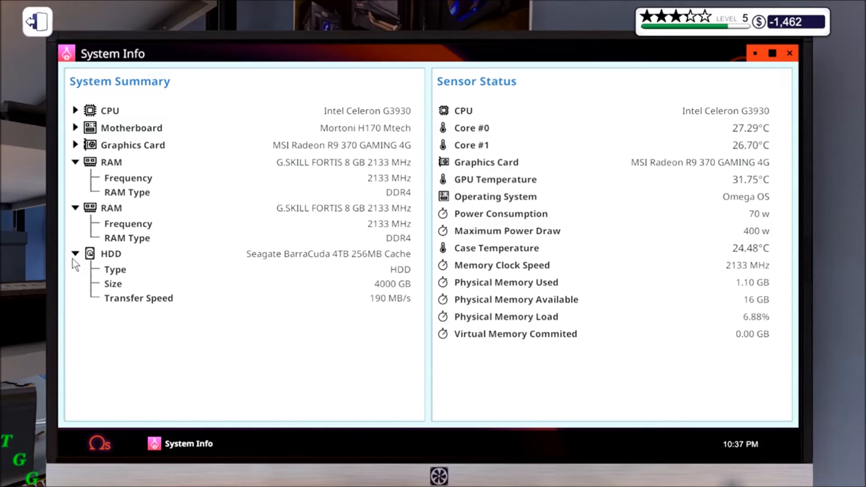
mouse_move(60, 260)
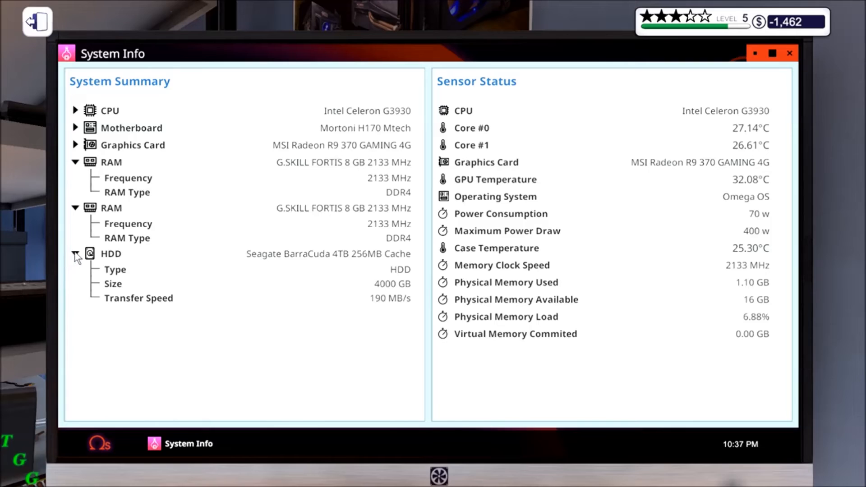
Collapse the HDD and RAM entries and close System Info back to the desktop
click(76, 253)
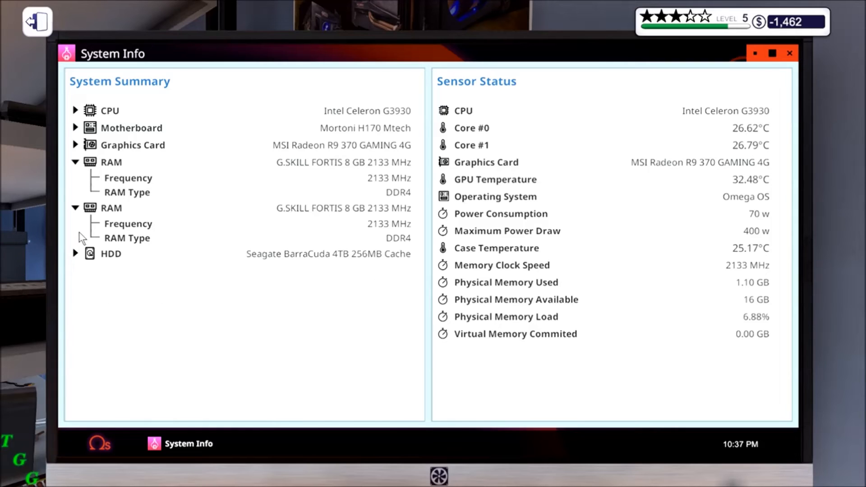
click(75, 207)
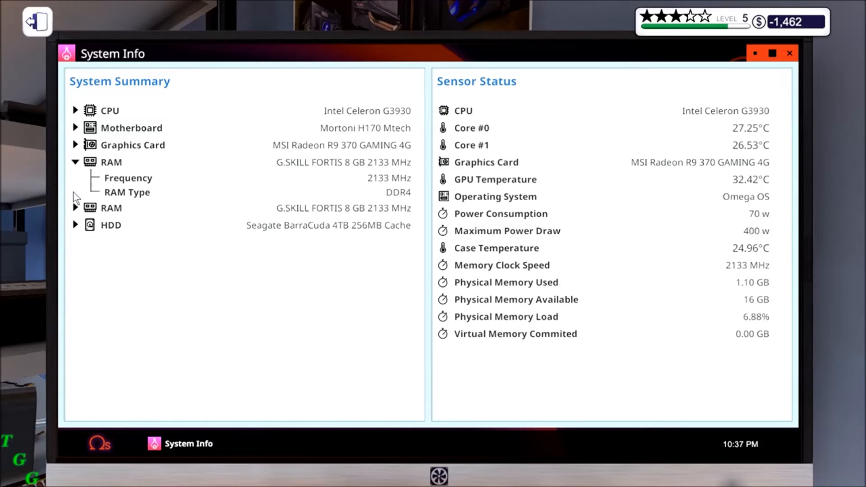
click(75, 161)
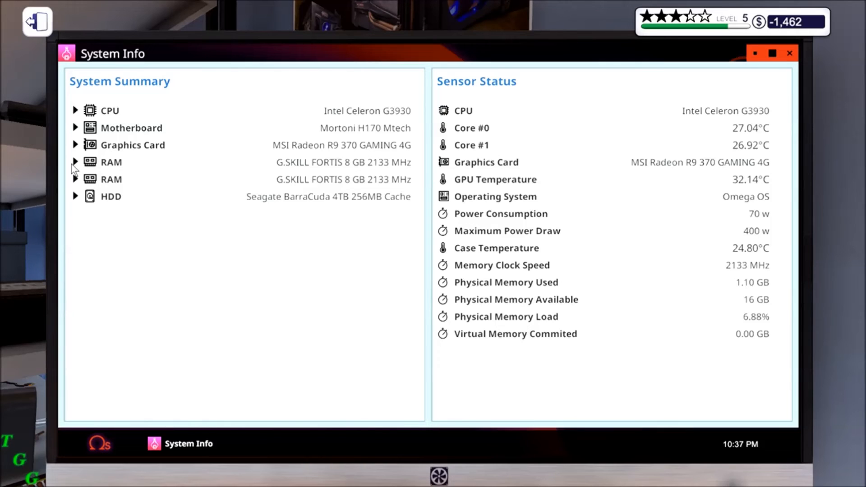
mouse_move(130, 177)
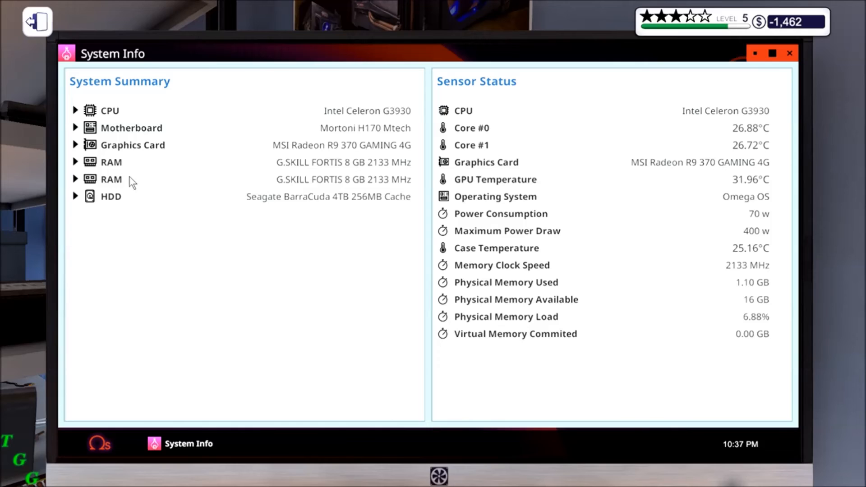
mouse_move(76, 150)
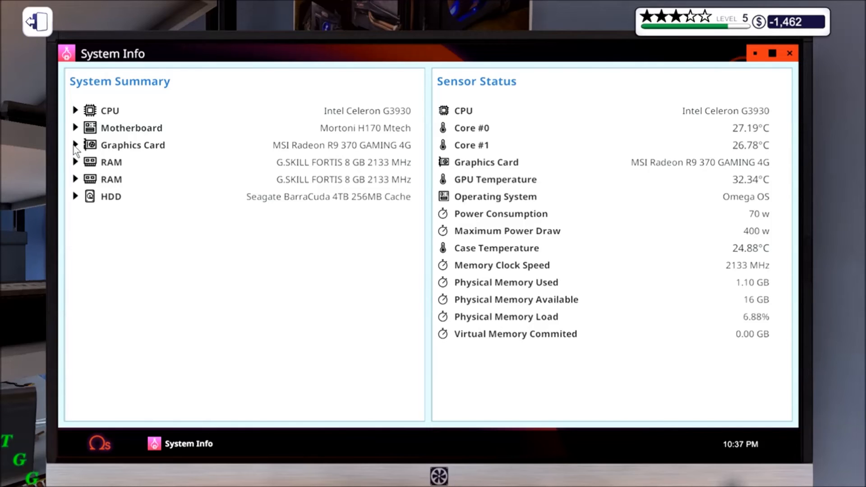
mouse_move(789, 58)
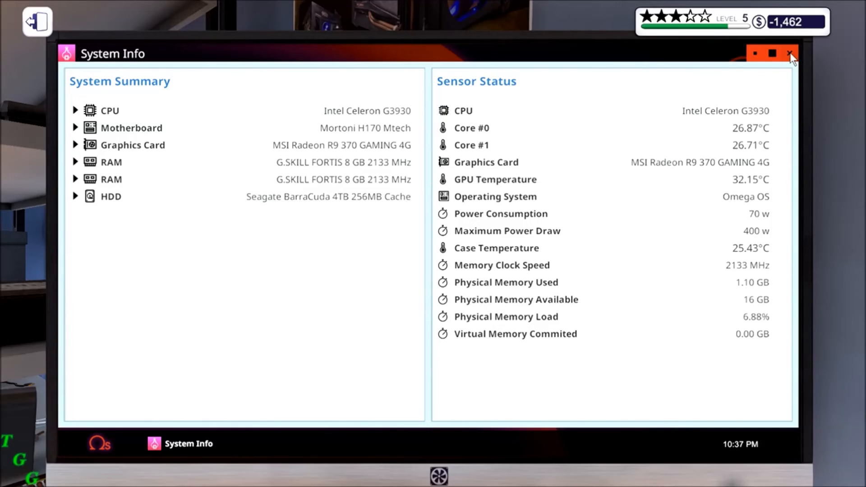
click(792, 53)
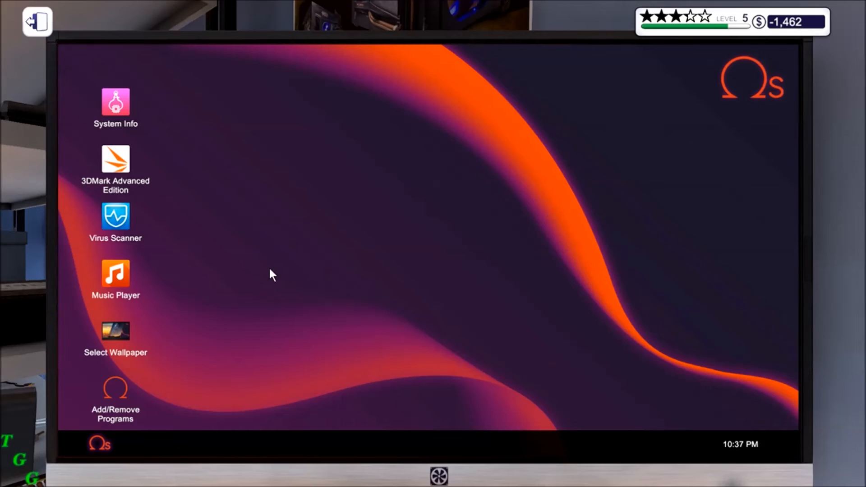
mouse_move(112, 313)
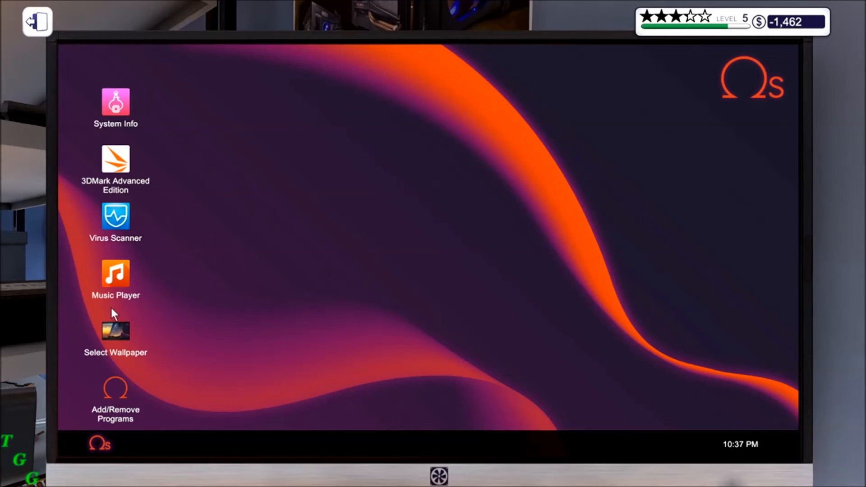
mouse_move(117, 109)
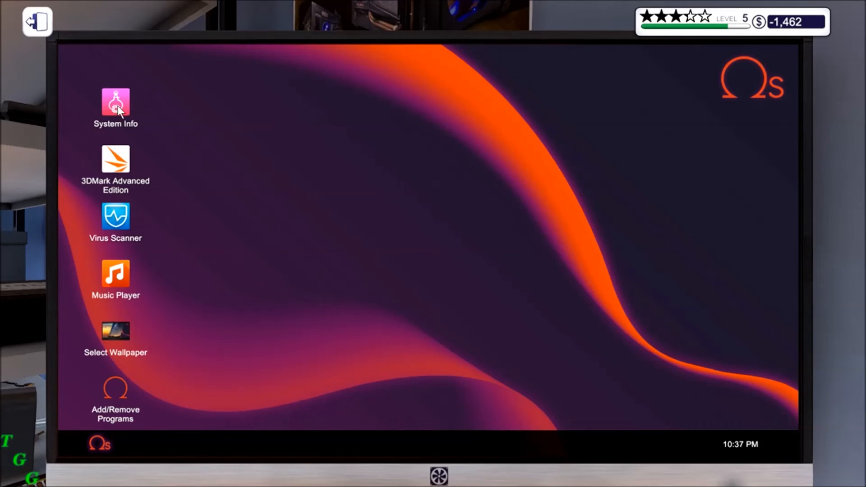